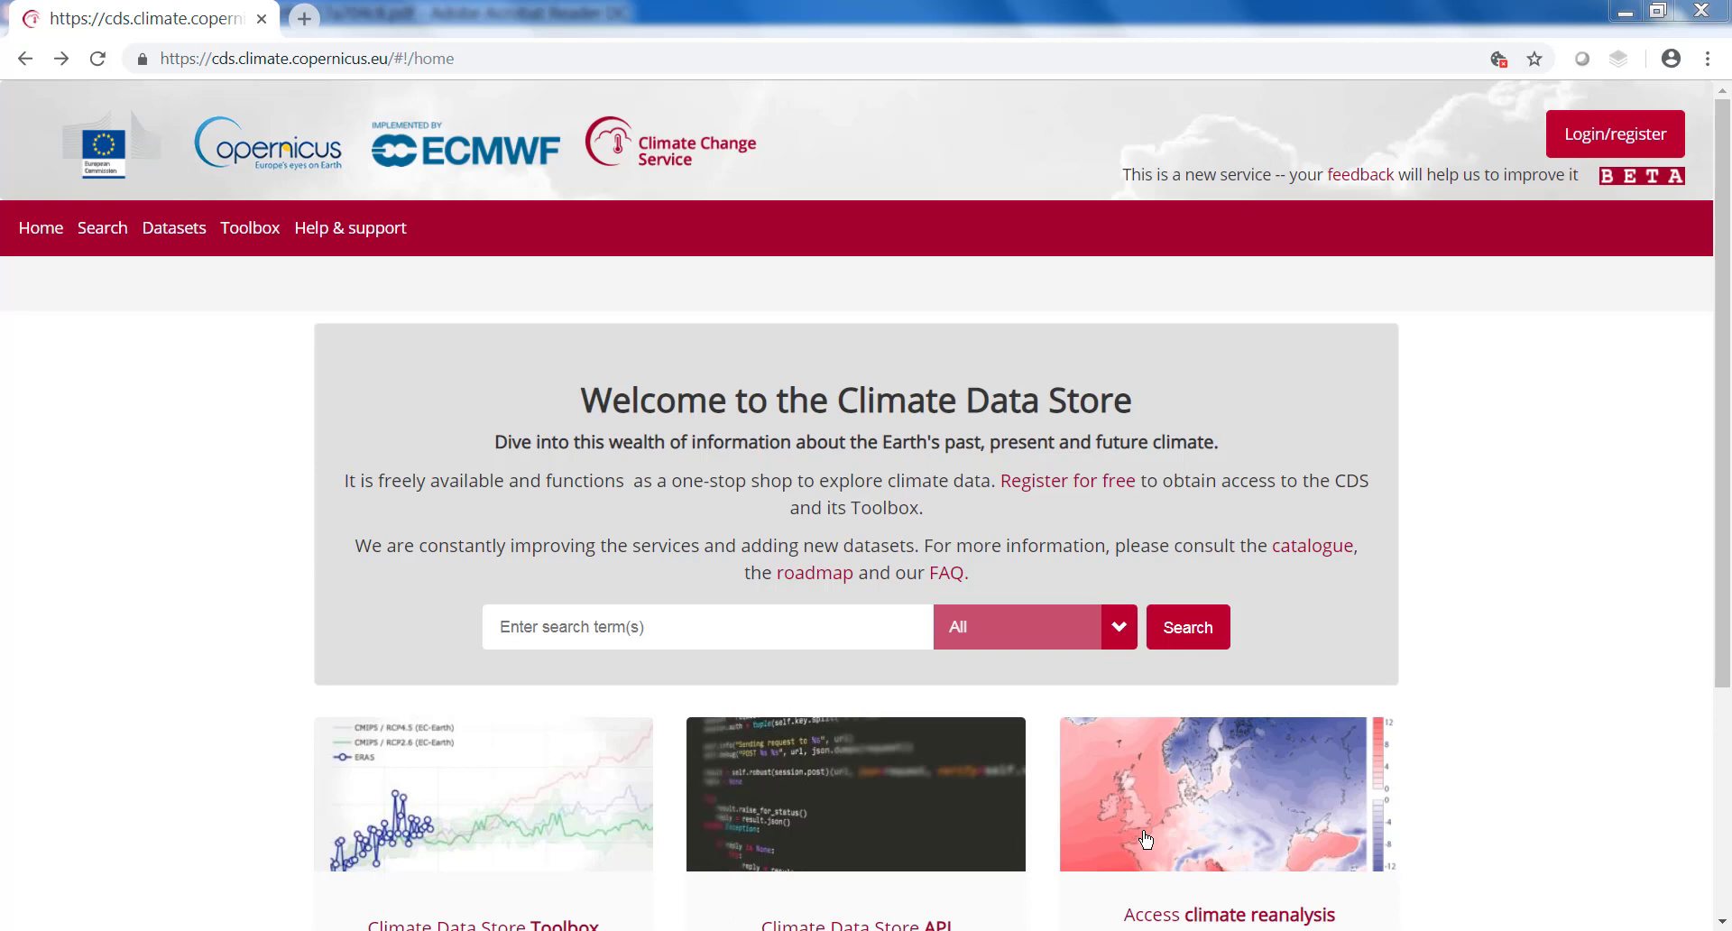
pyautogui.moveTo(1120, 815)
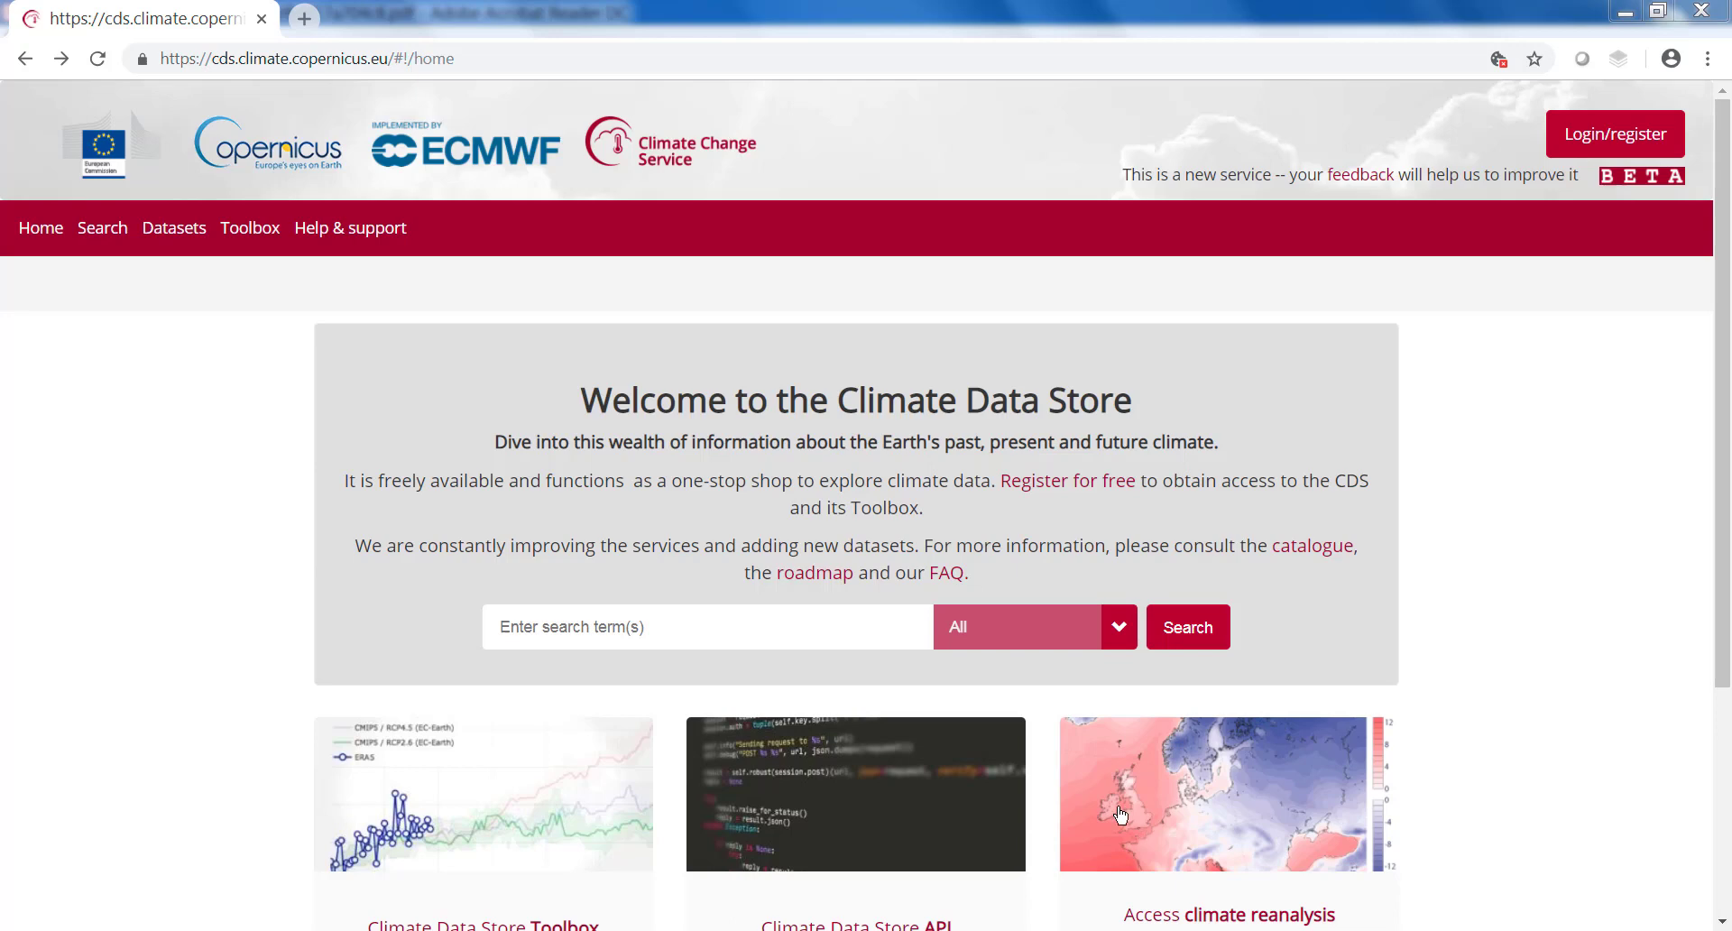
pyautogui.moveTo(221, 52)
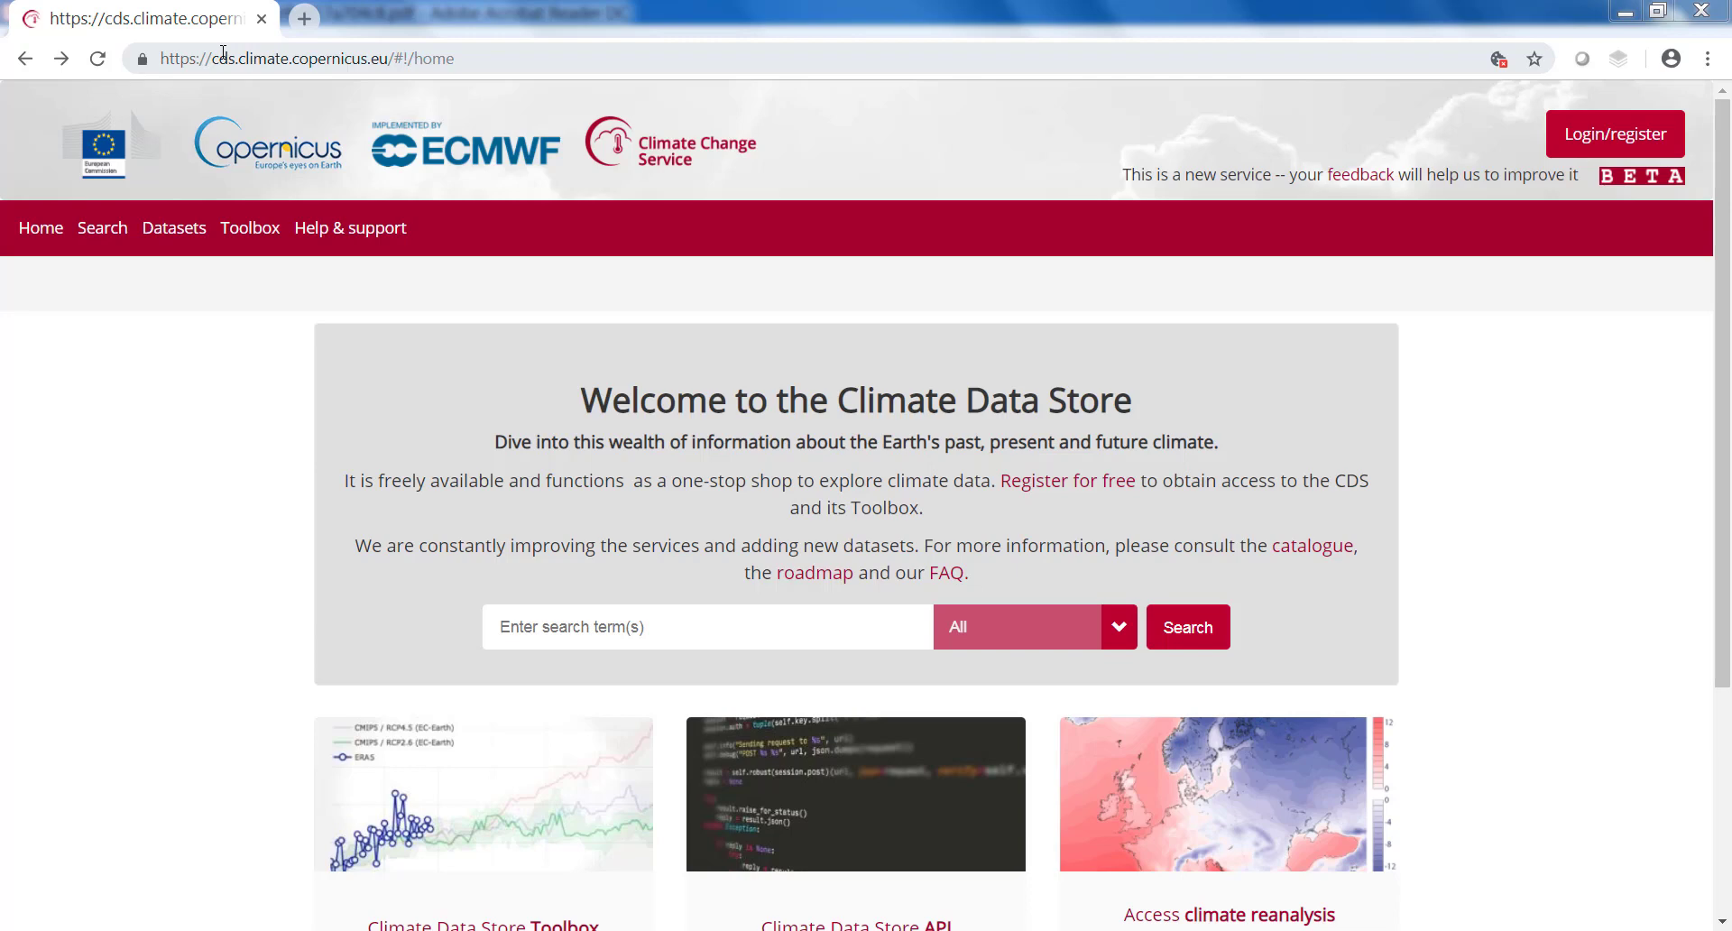
pyautogui.moveTo(1549, 127)
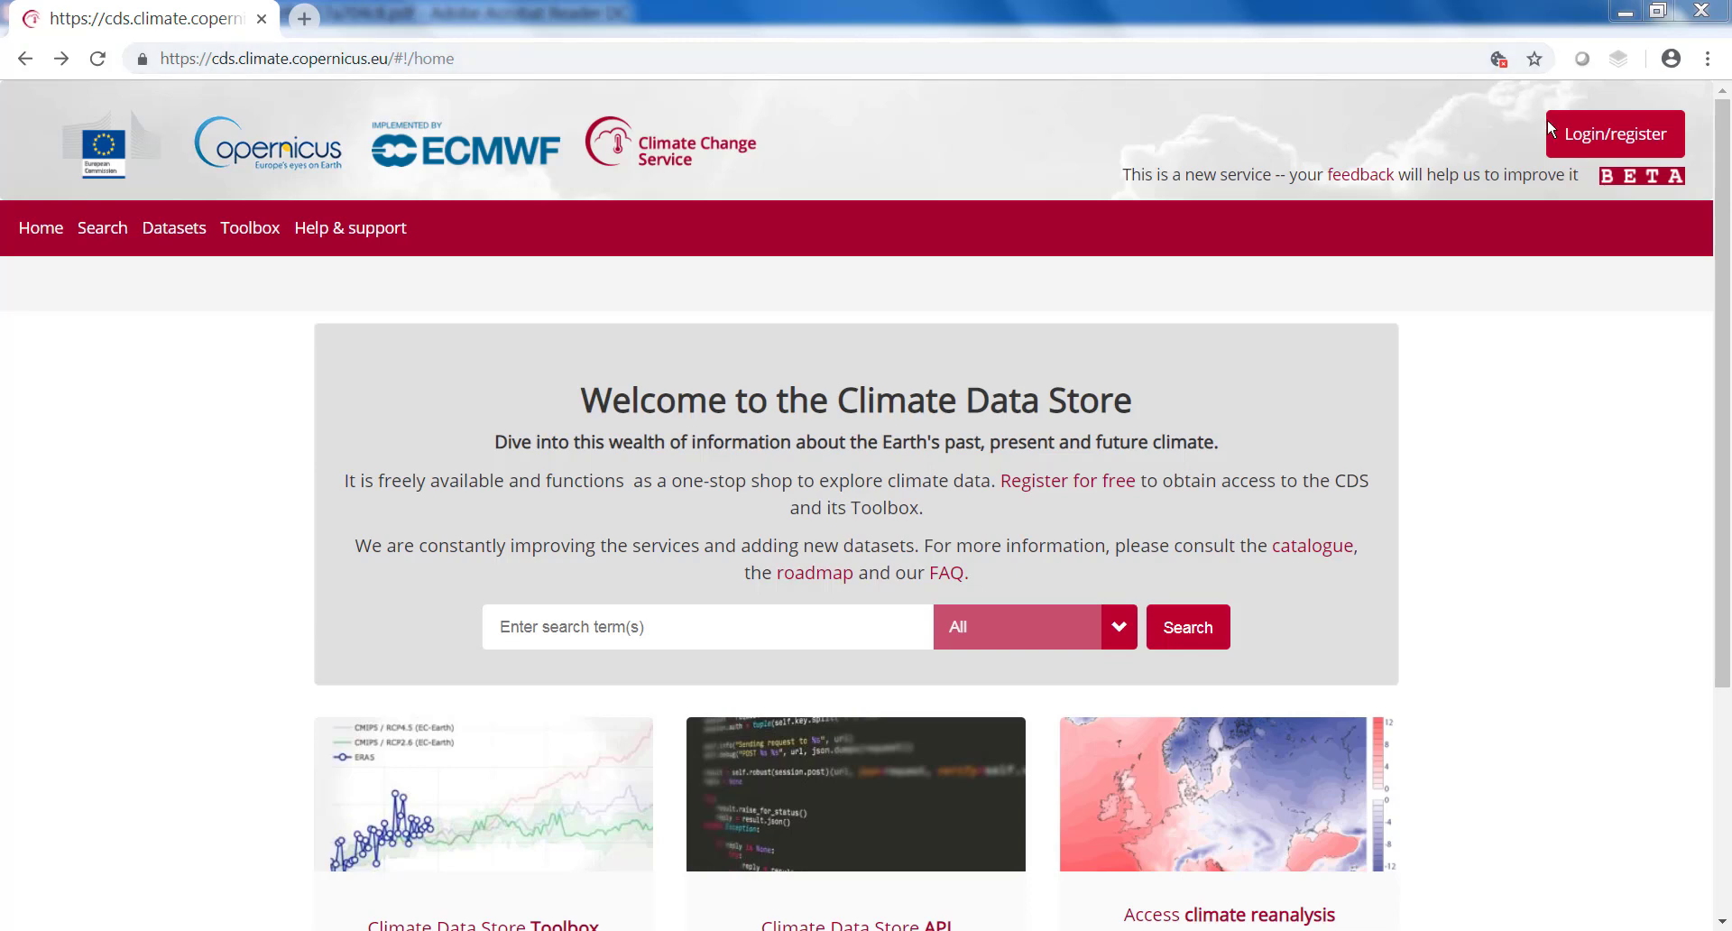
pyautogui.moveTo(1614, 134)
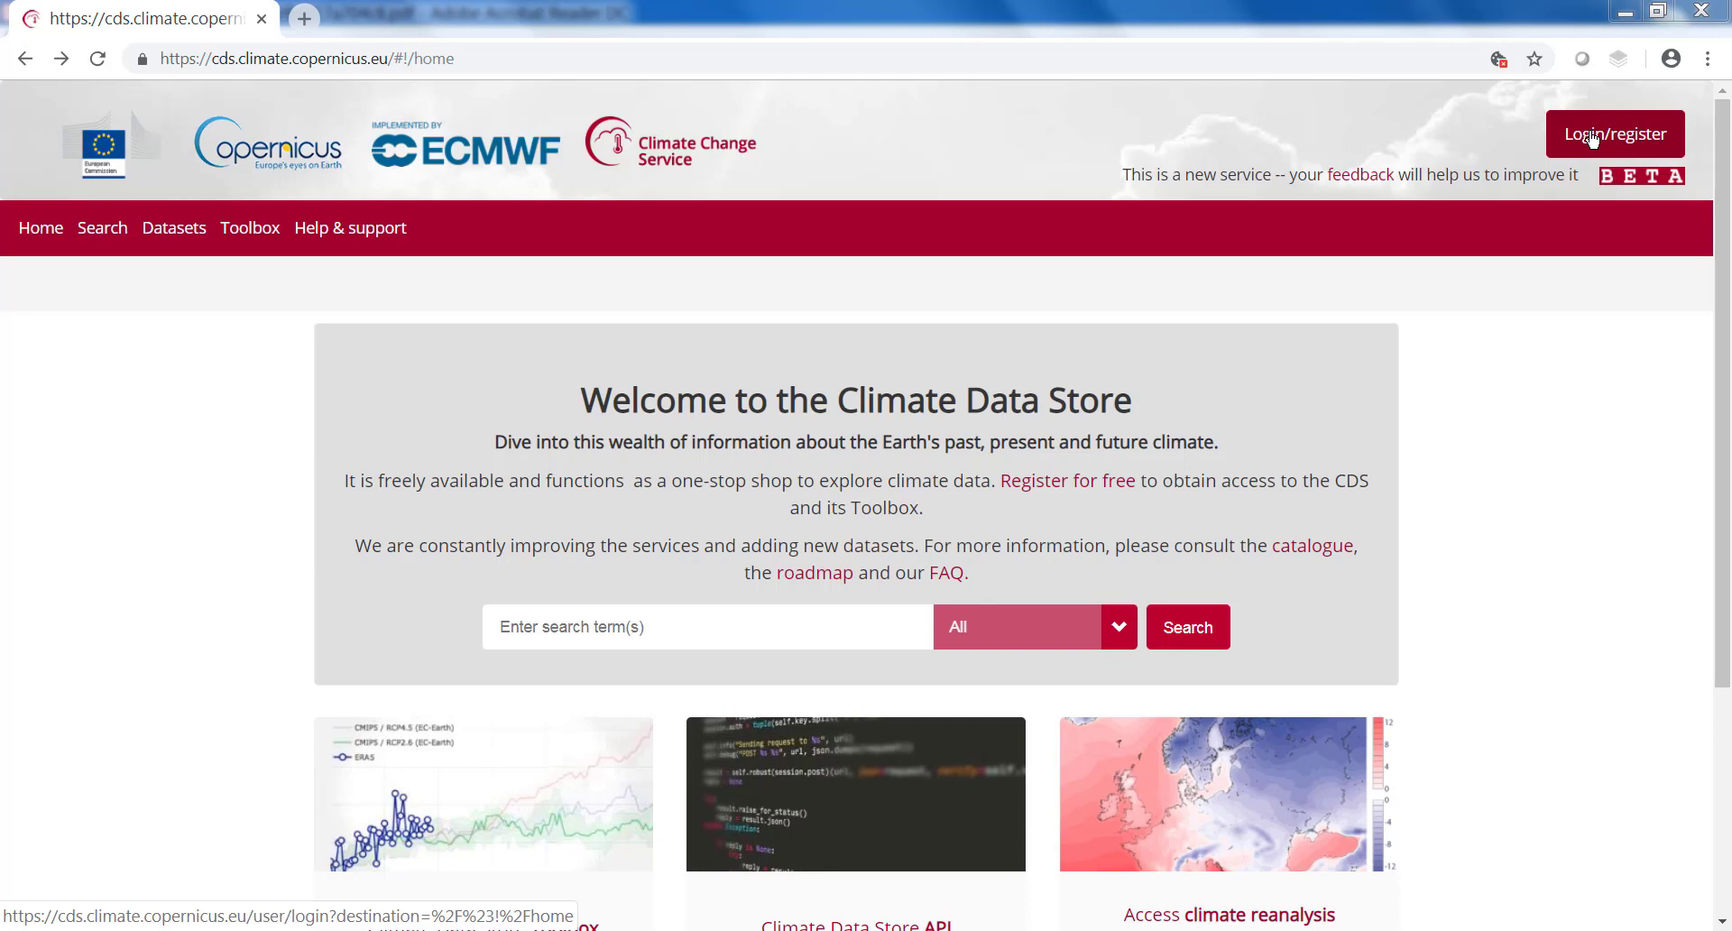
# Step: Reach the 'Create new account' form from the home page via Login/register
pyautogui.click(1613, 134)
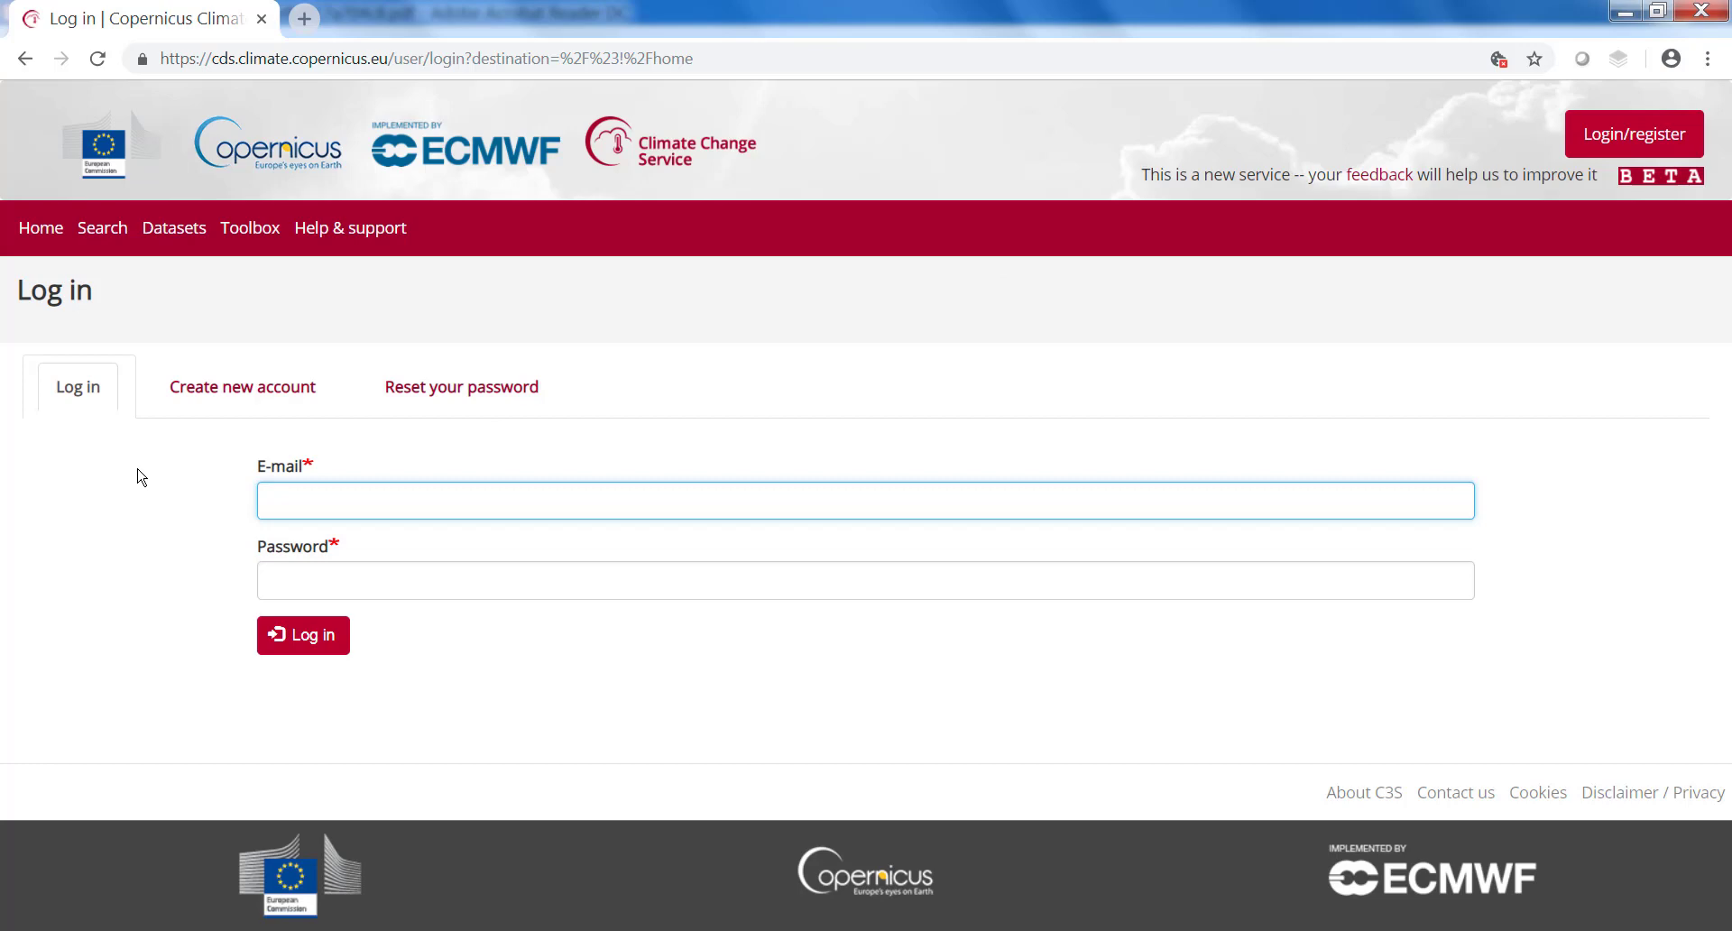
pyautogui.moveTo(242, 386)
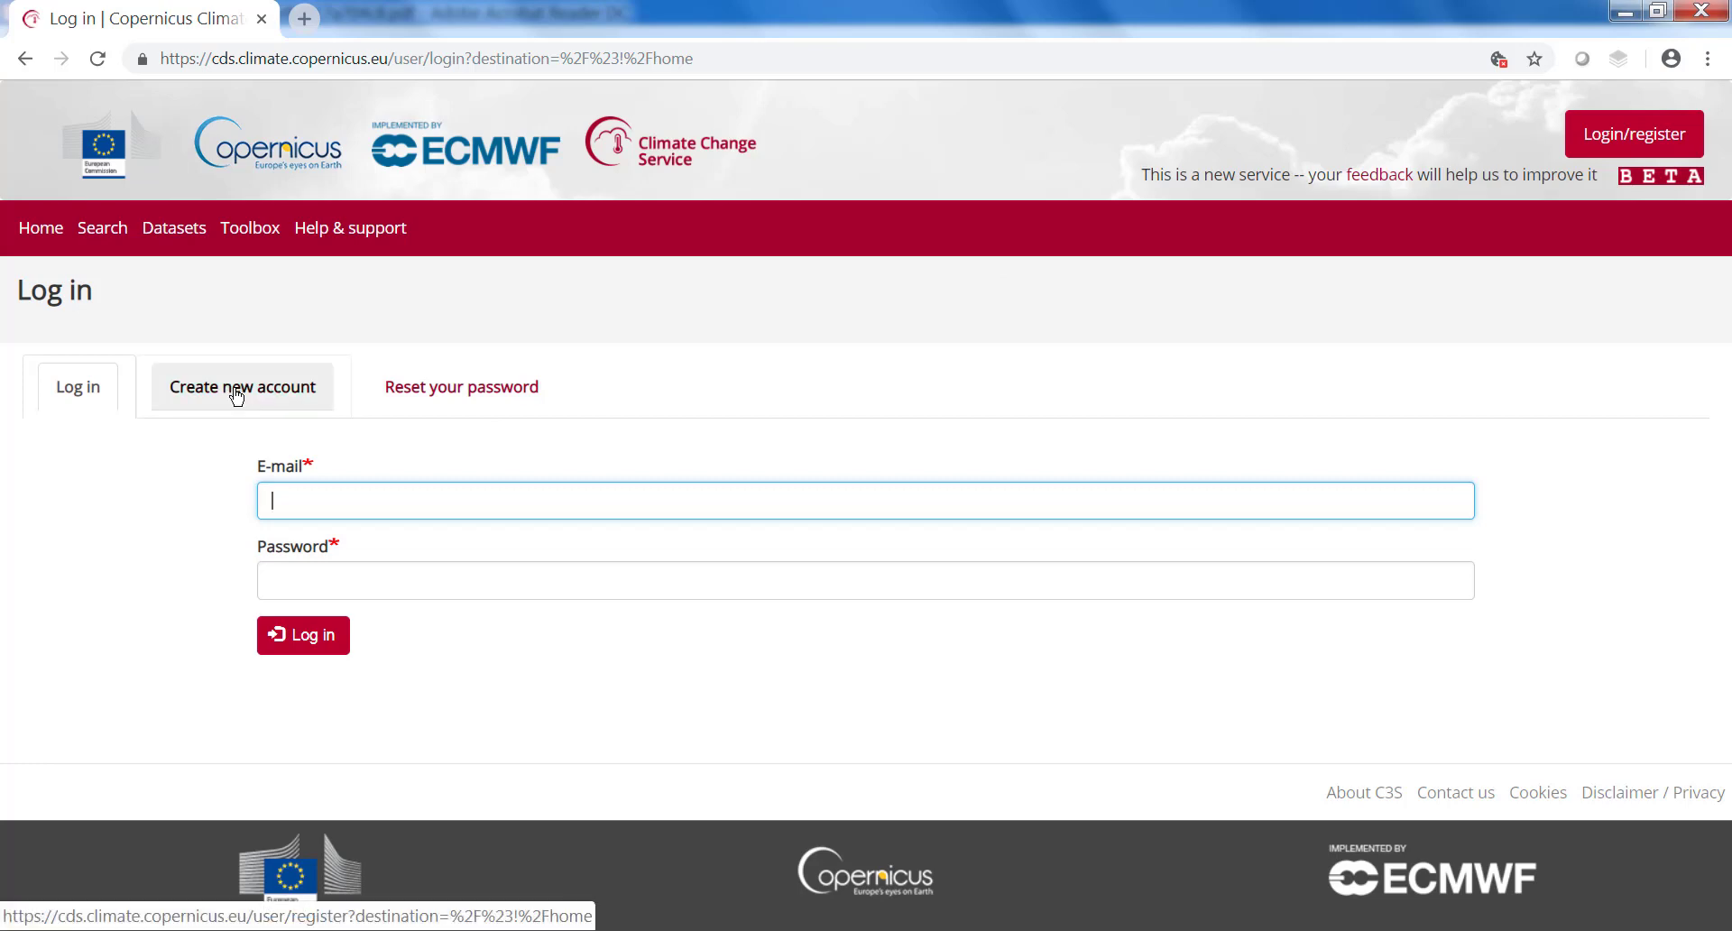
pyautogui.click(242, 386)
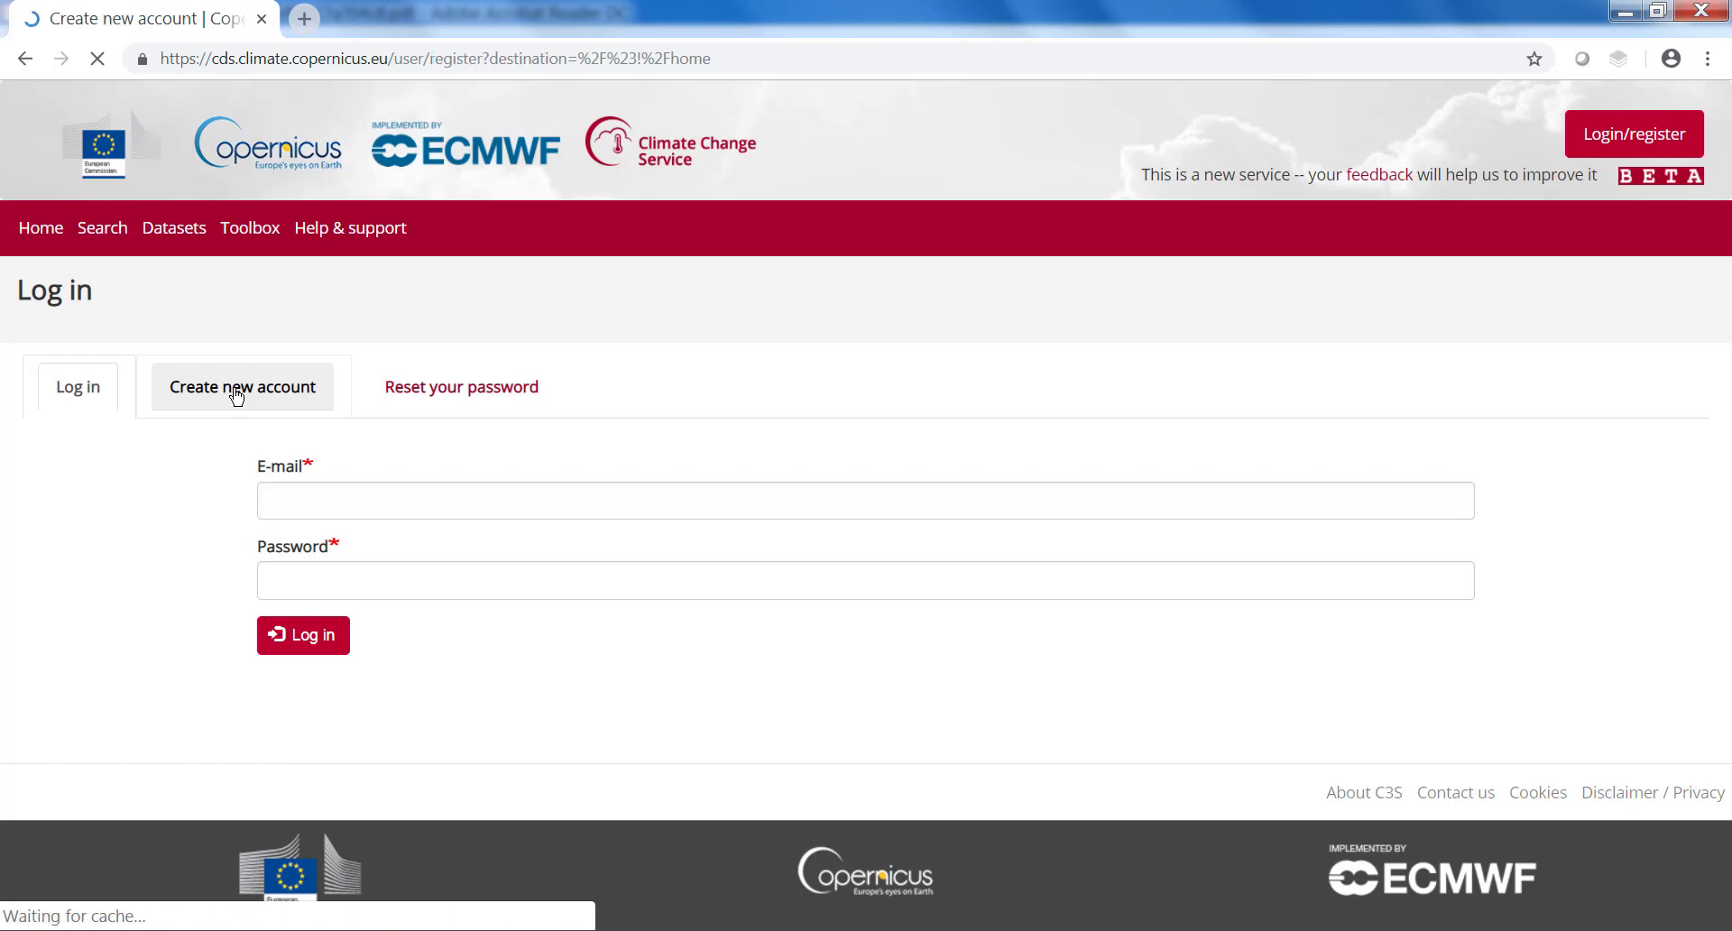
# Step: Enter the registrant's e-mail and the first name 'John'
pyautogui.click(242, 387)
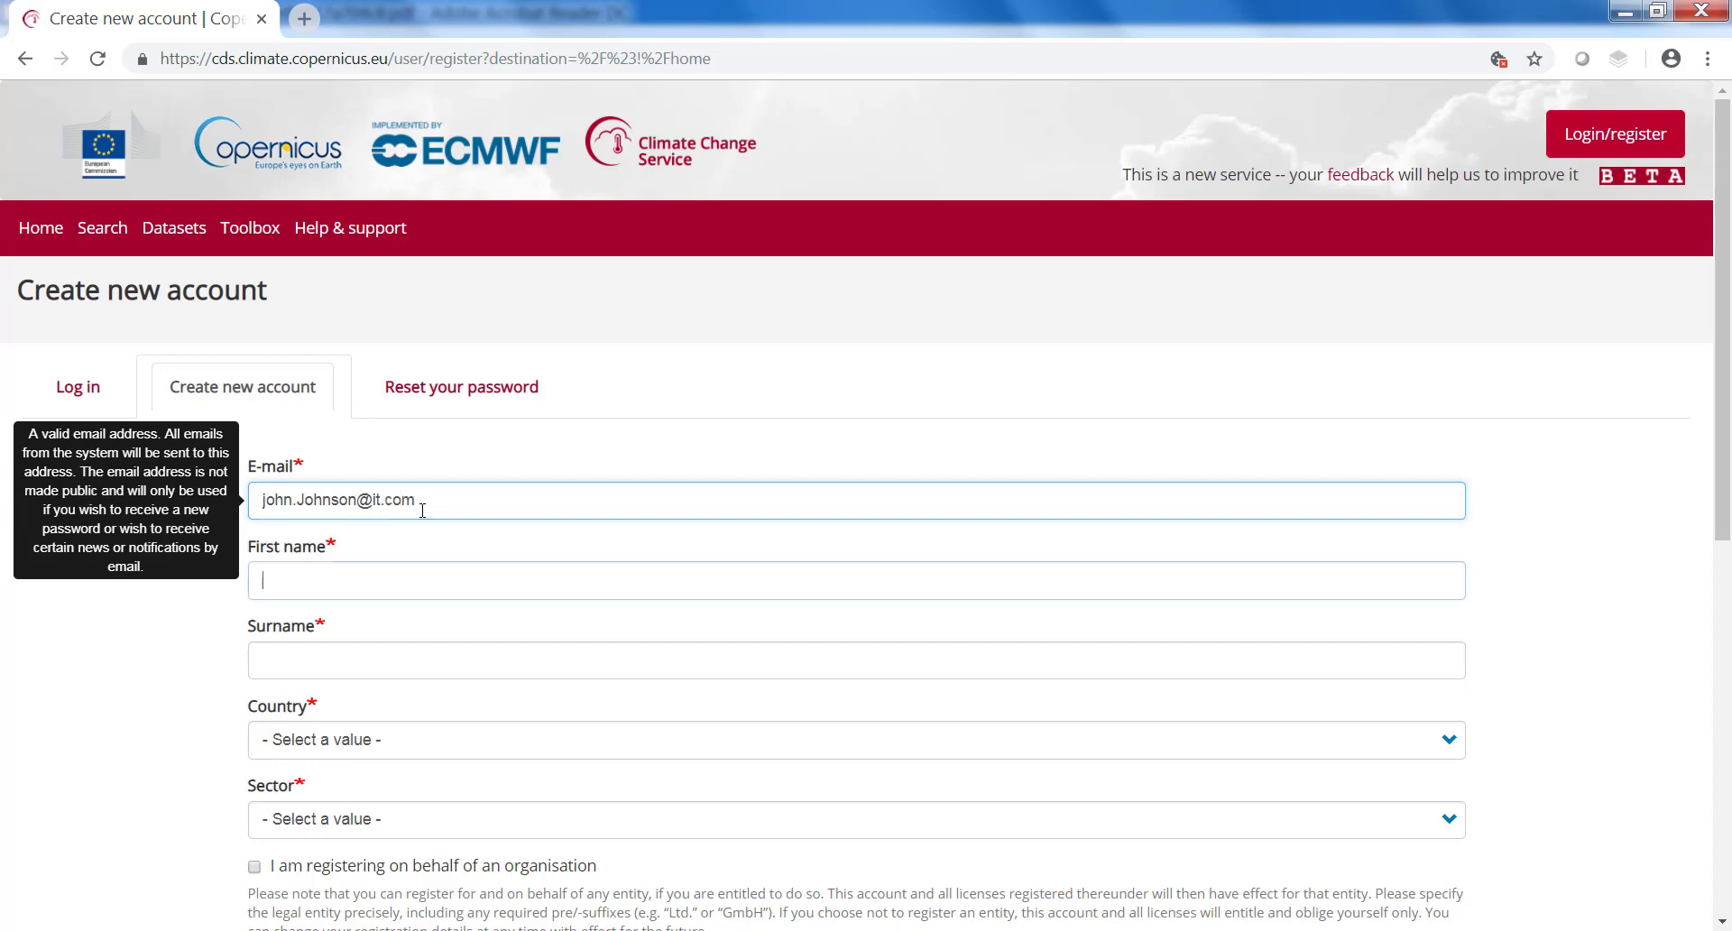
pyautogui.write('Joh')
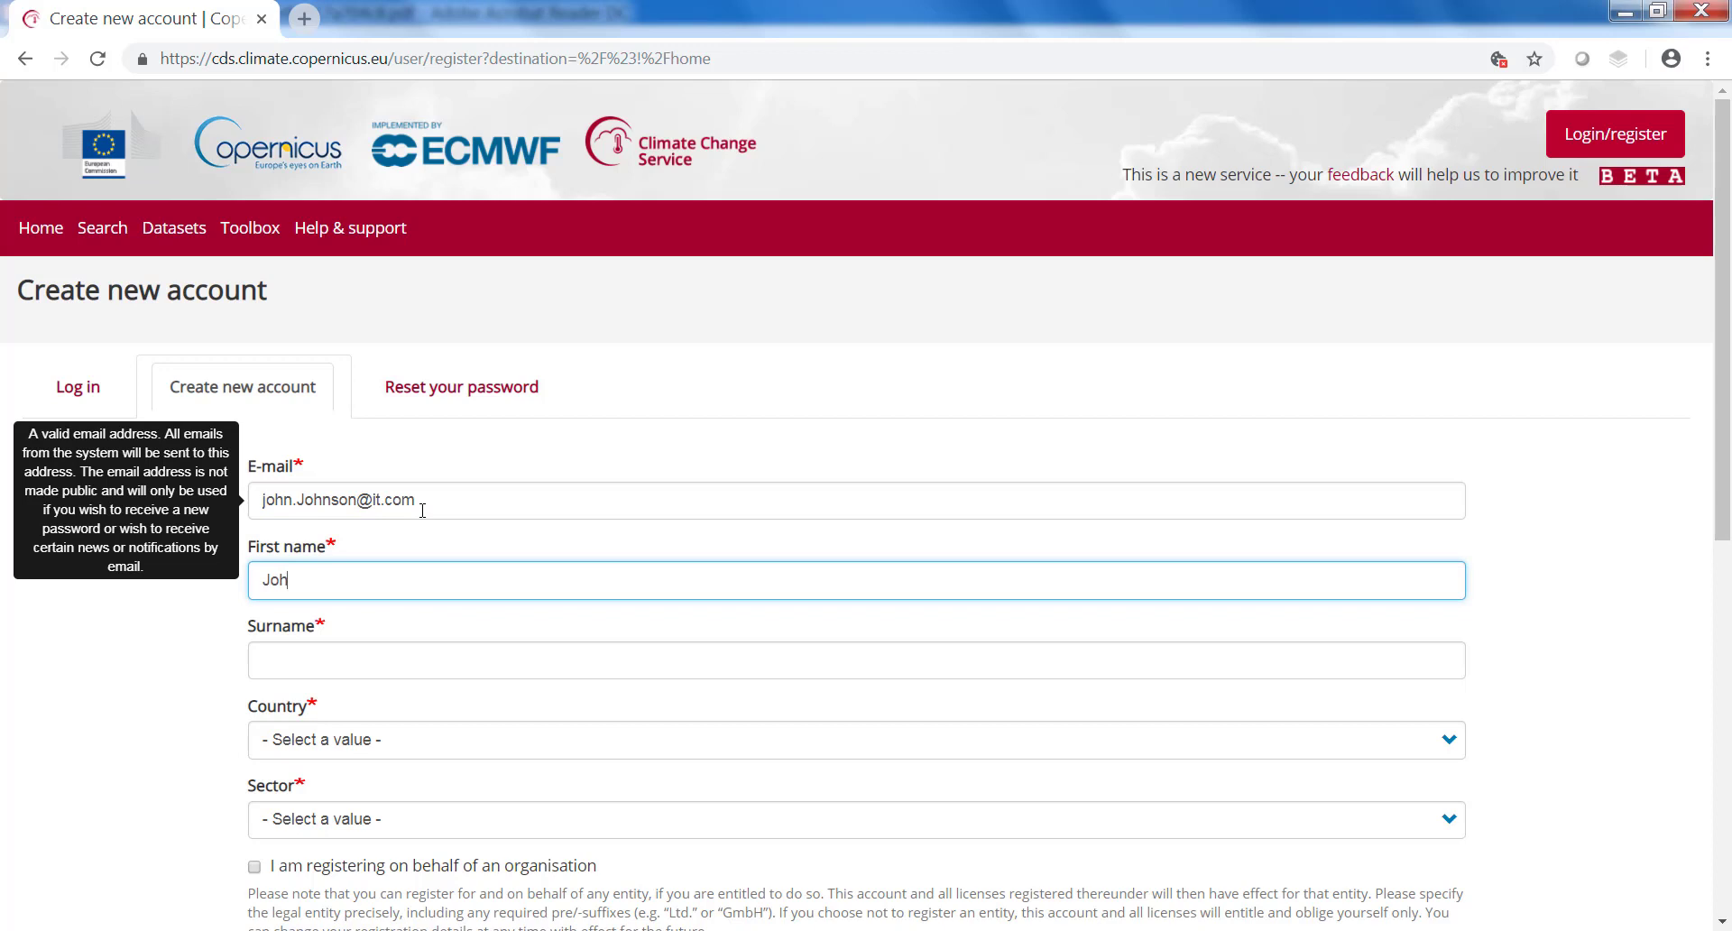
pyautogui.write('John')
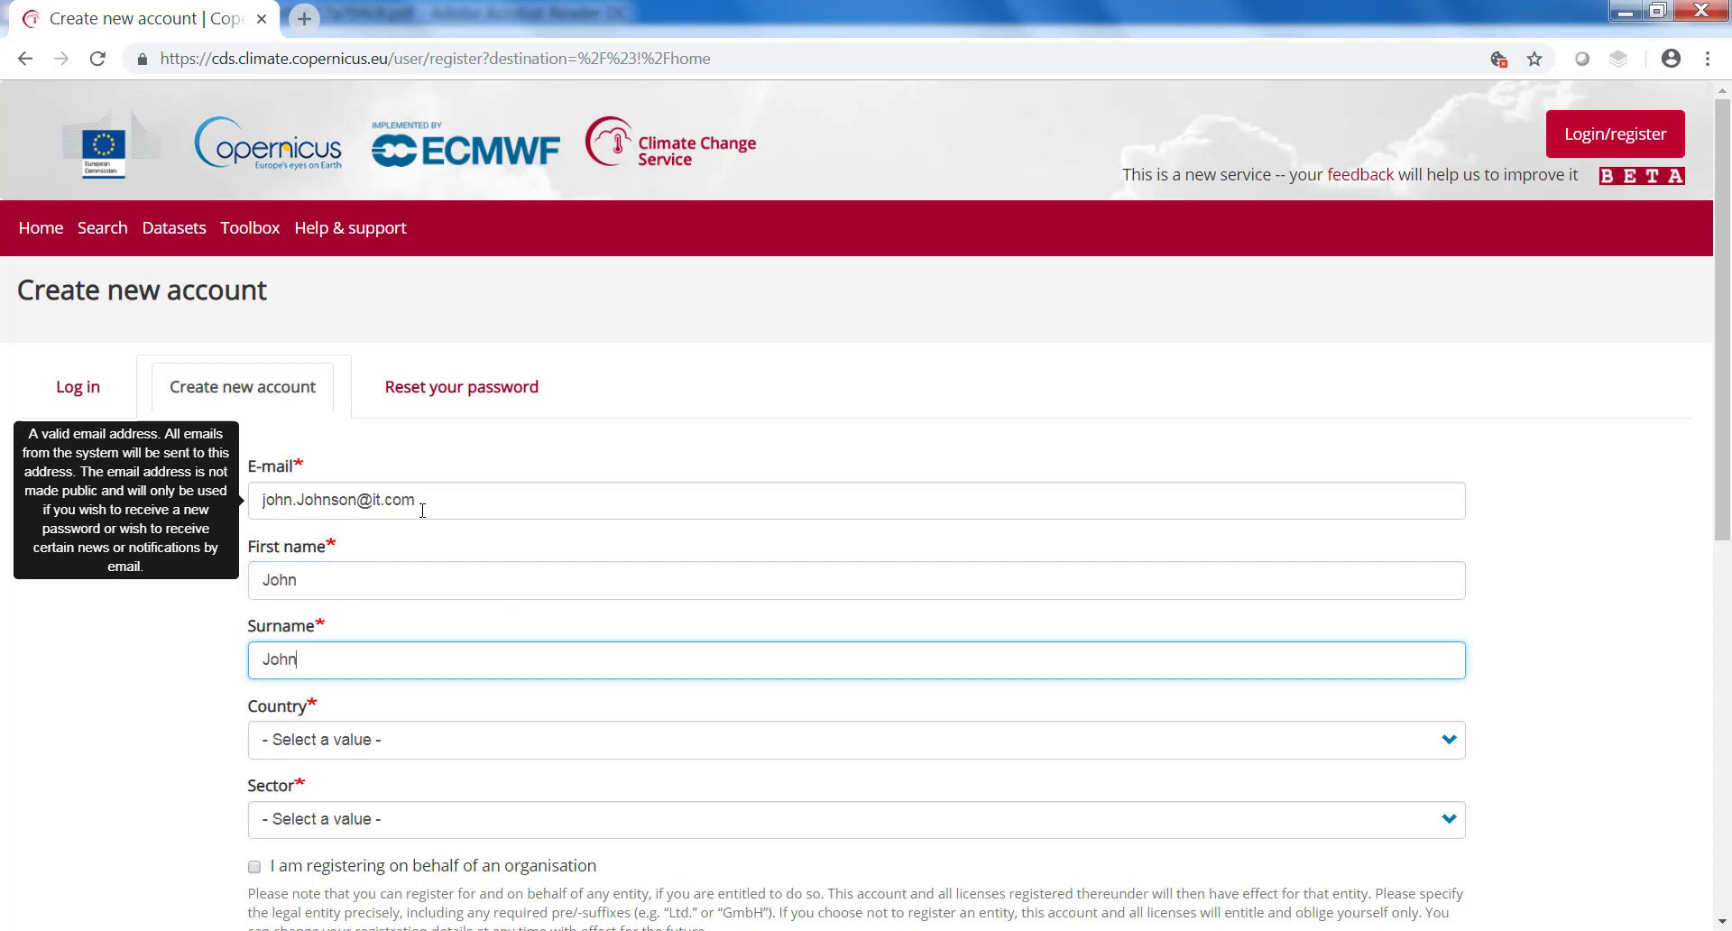
# Step: Choose Austria as country and Academic/Research as sector
pyautogui.click(855, 738)
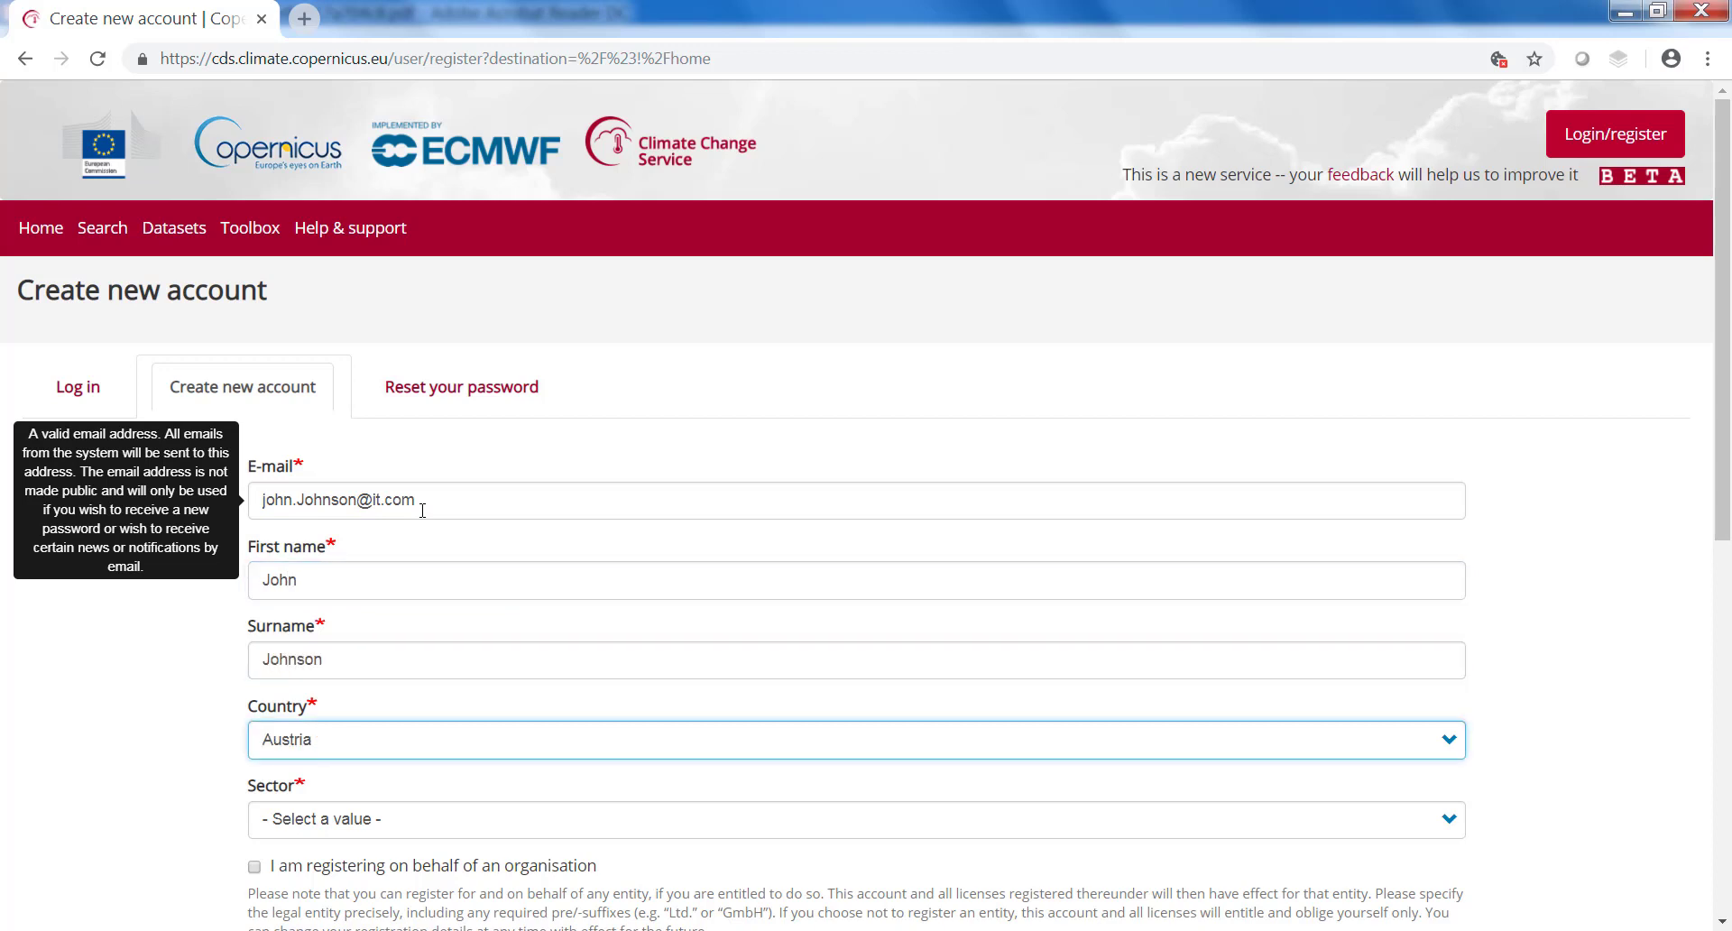
pyautogui.click(855, 819)
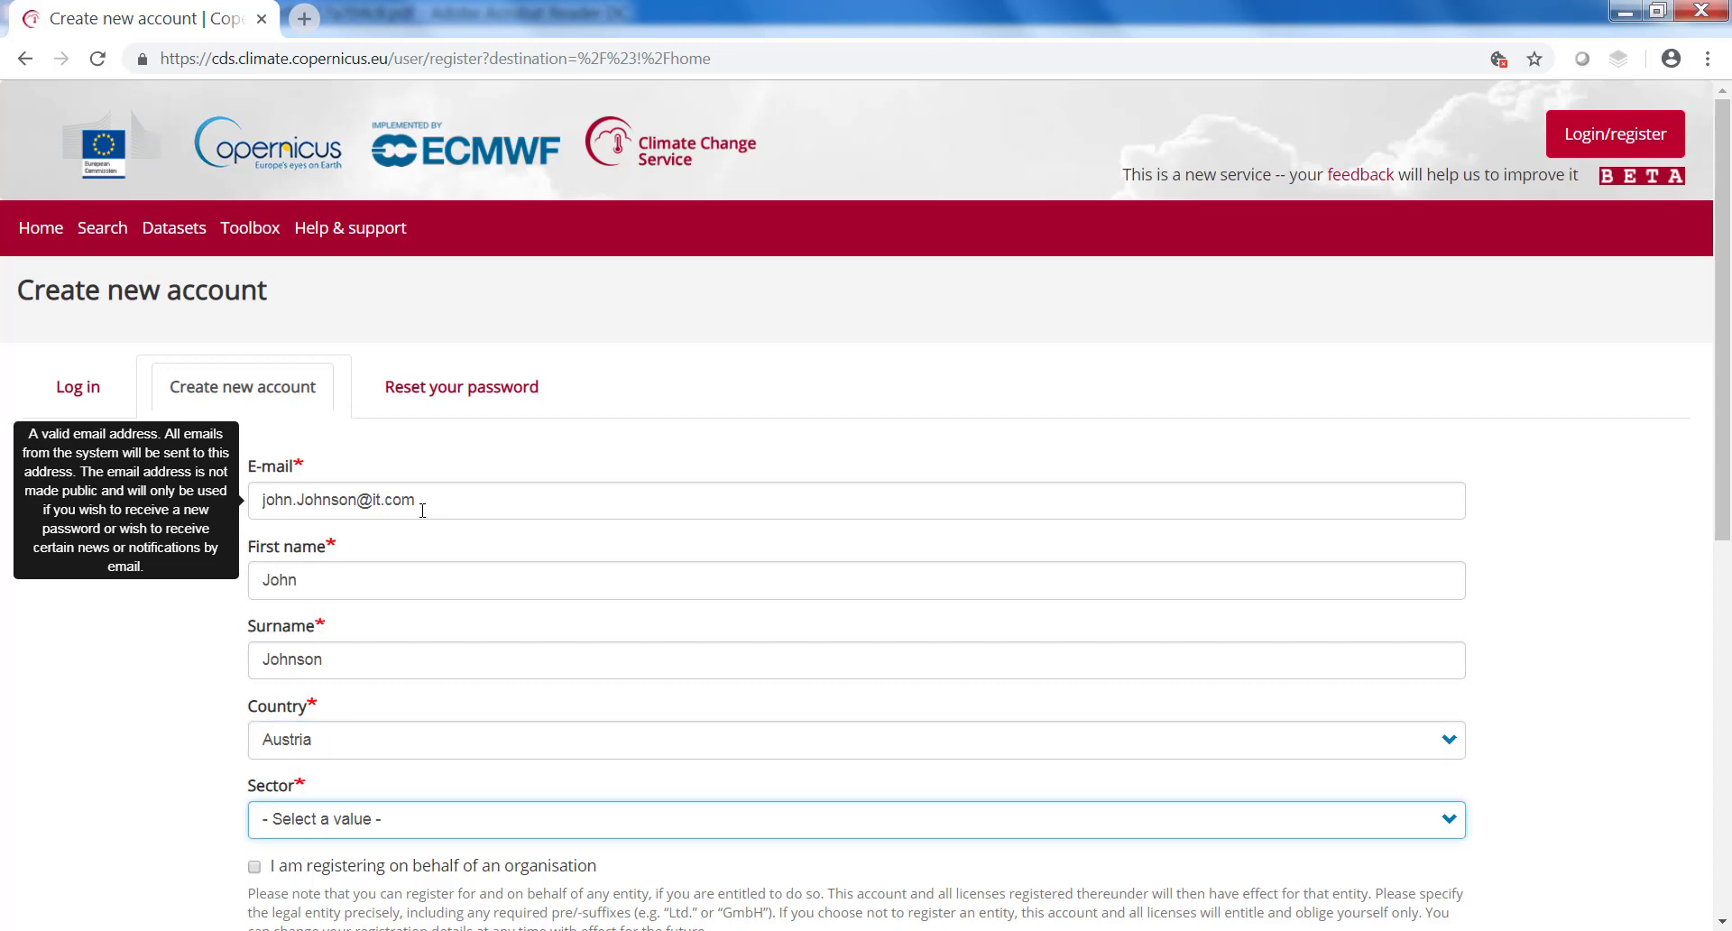
pyautogui.click(853, 819)
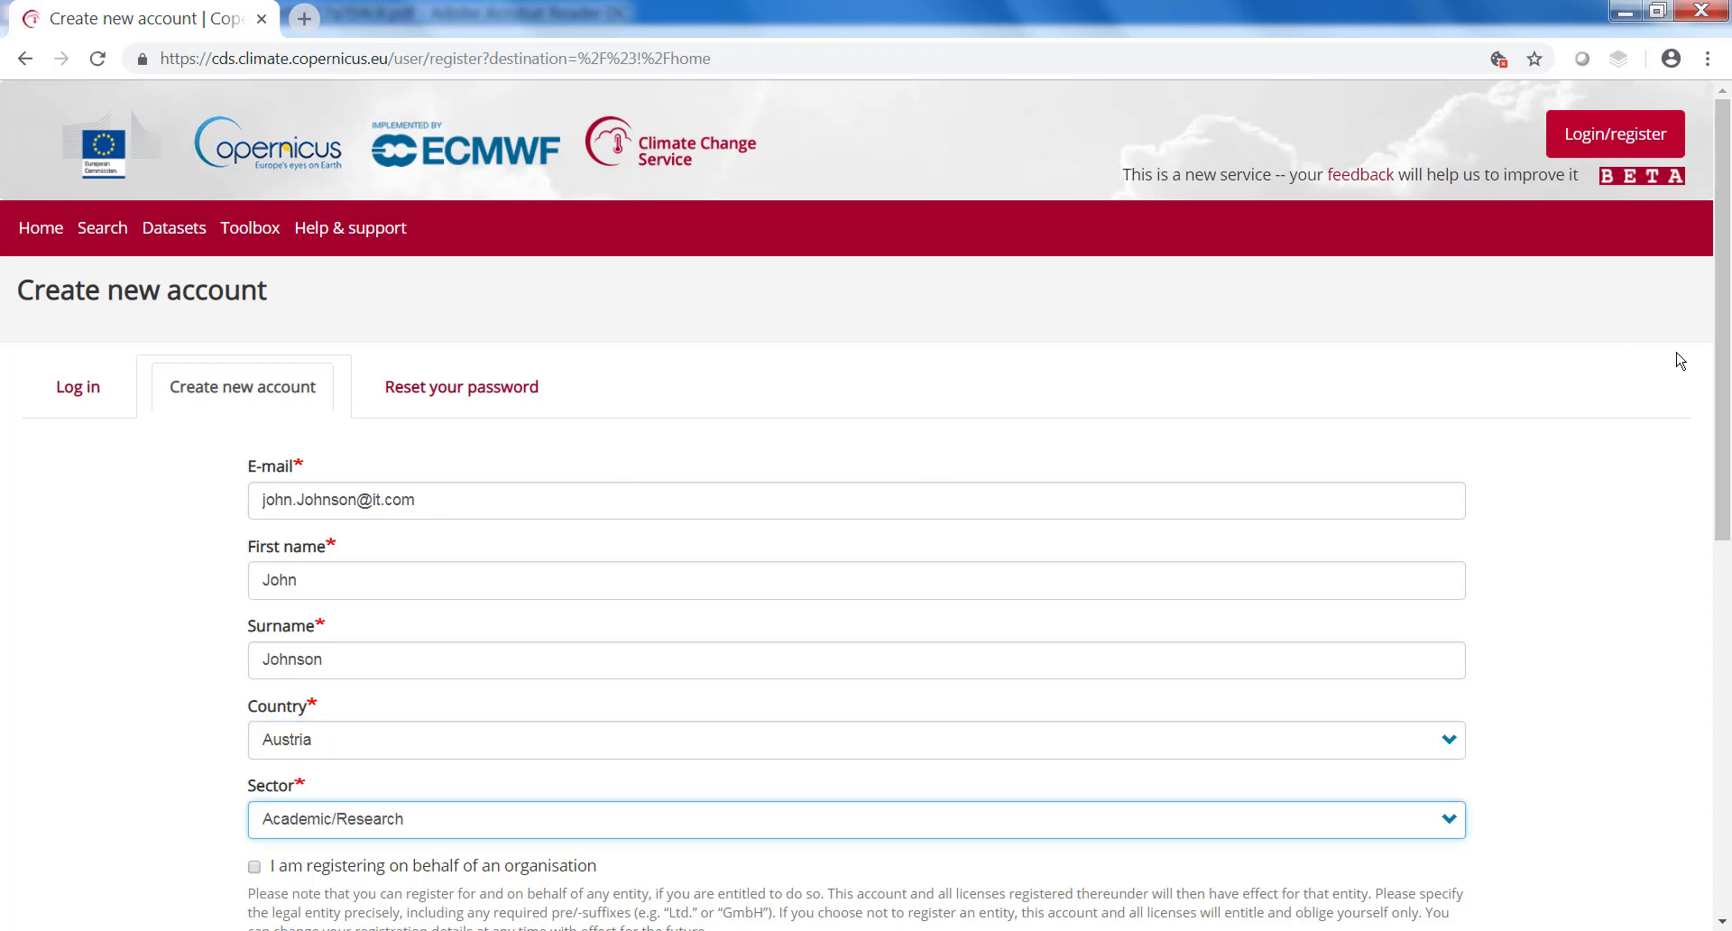
pyautogui.scroll(-3)
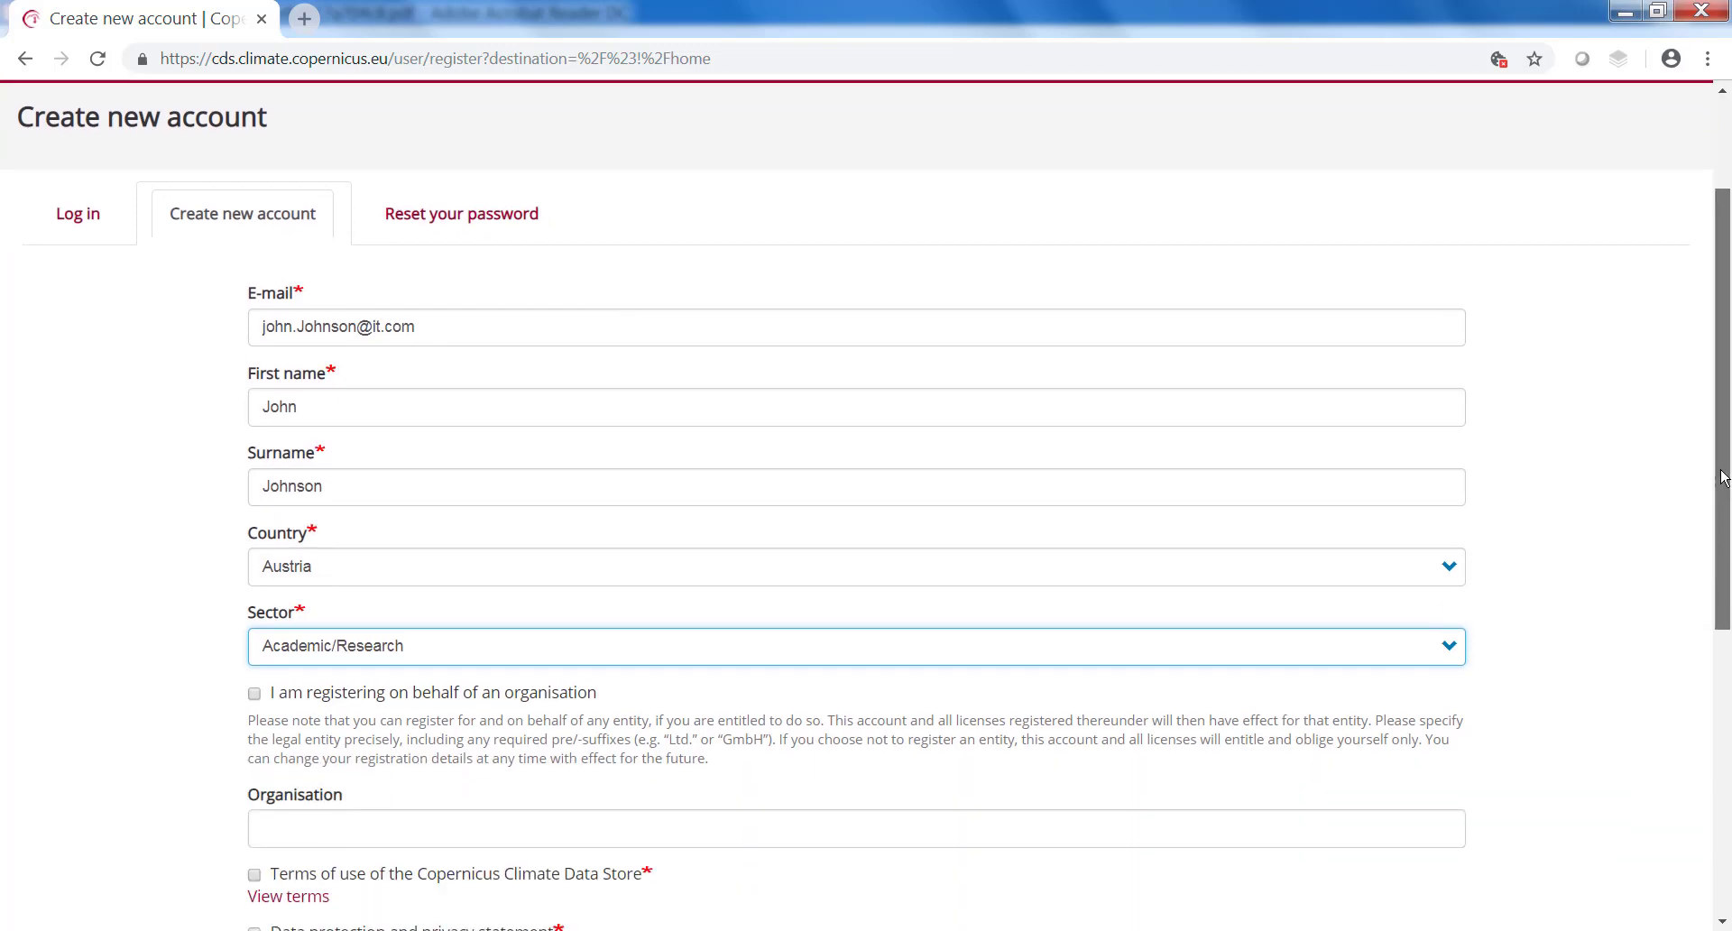
# Step: Scroll down to reveal the organisation, agreements and math CAPTCHA fields
pyautogui.scroll(-3)
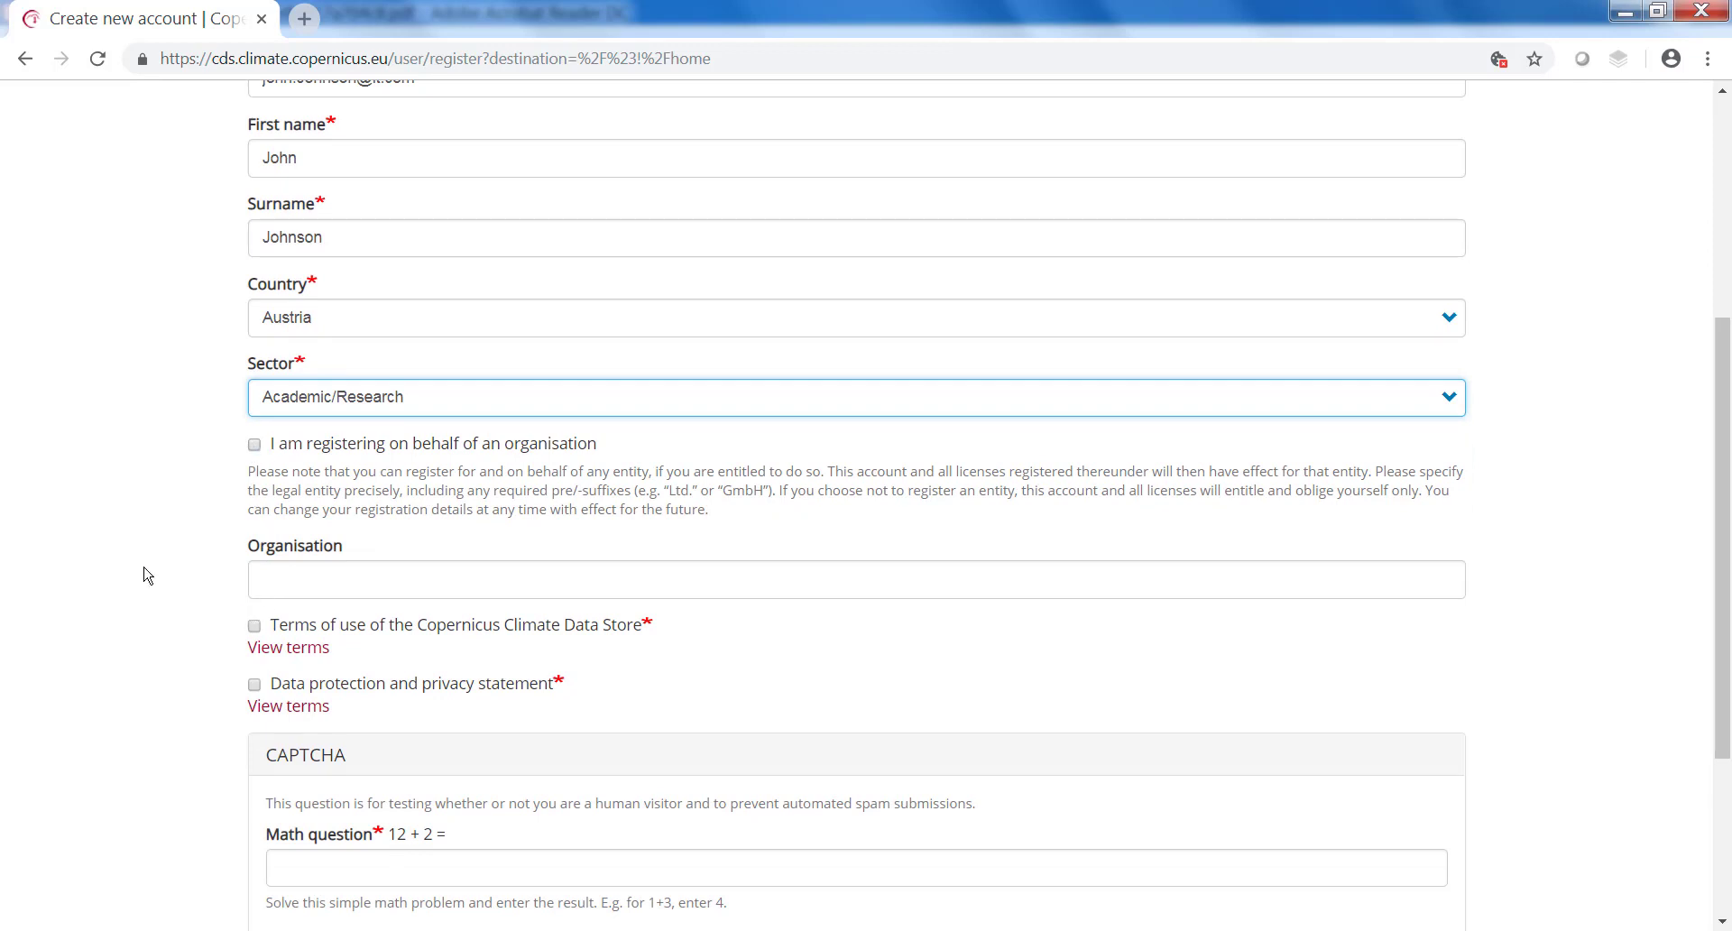
pyautogui.moveTo(224, 646)
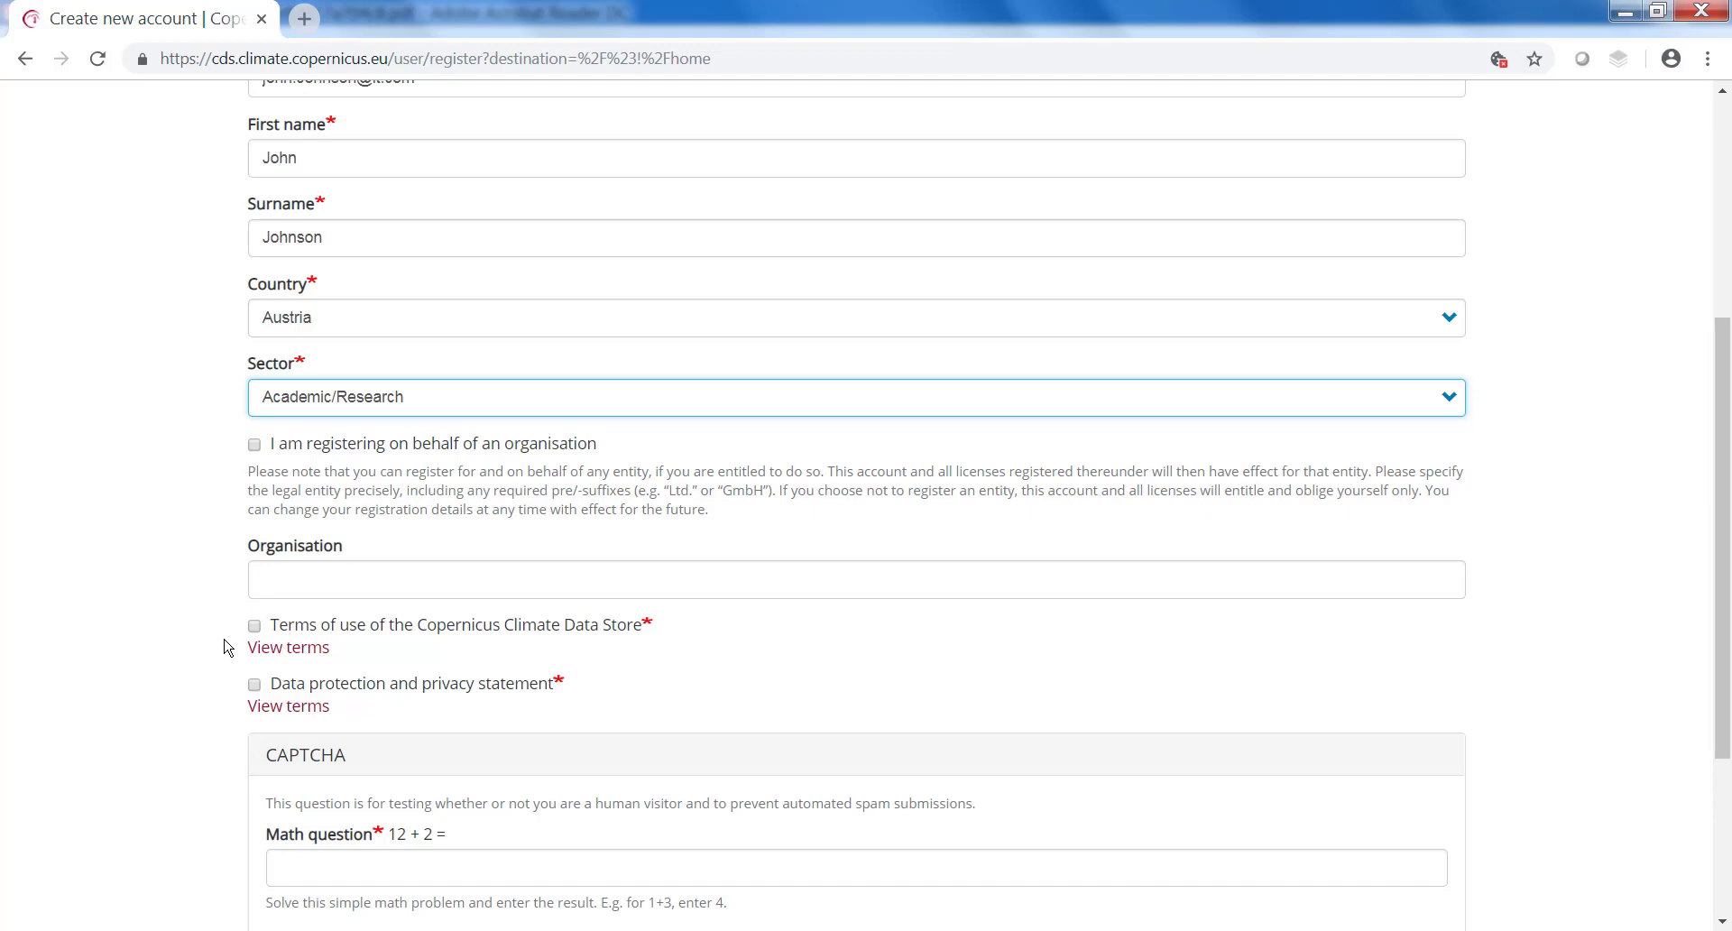
pyautogui.moveTo(289, 648)
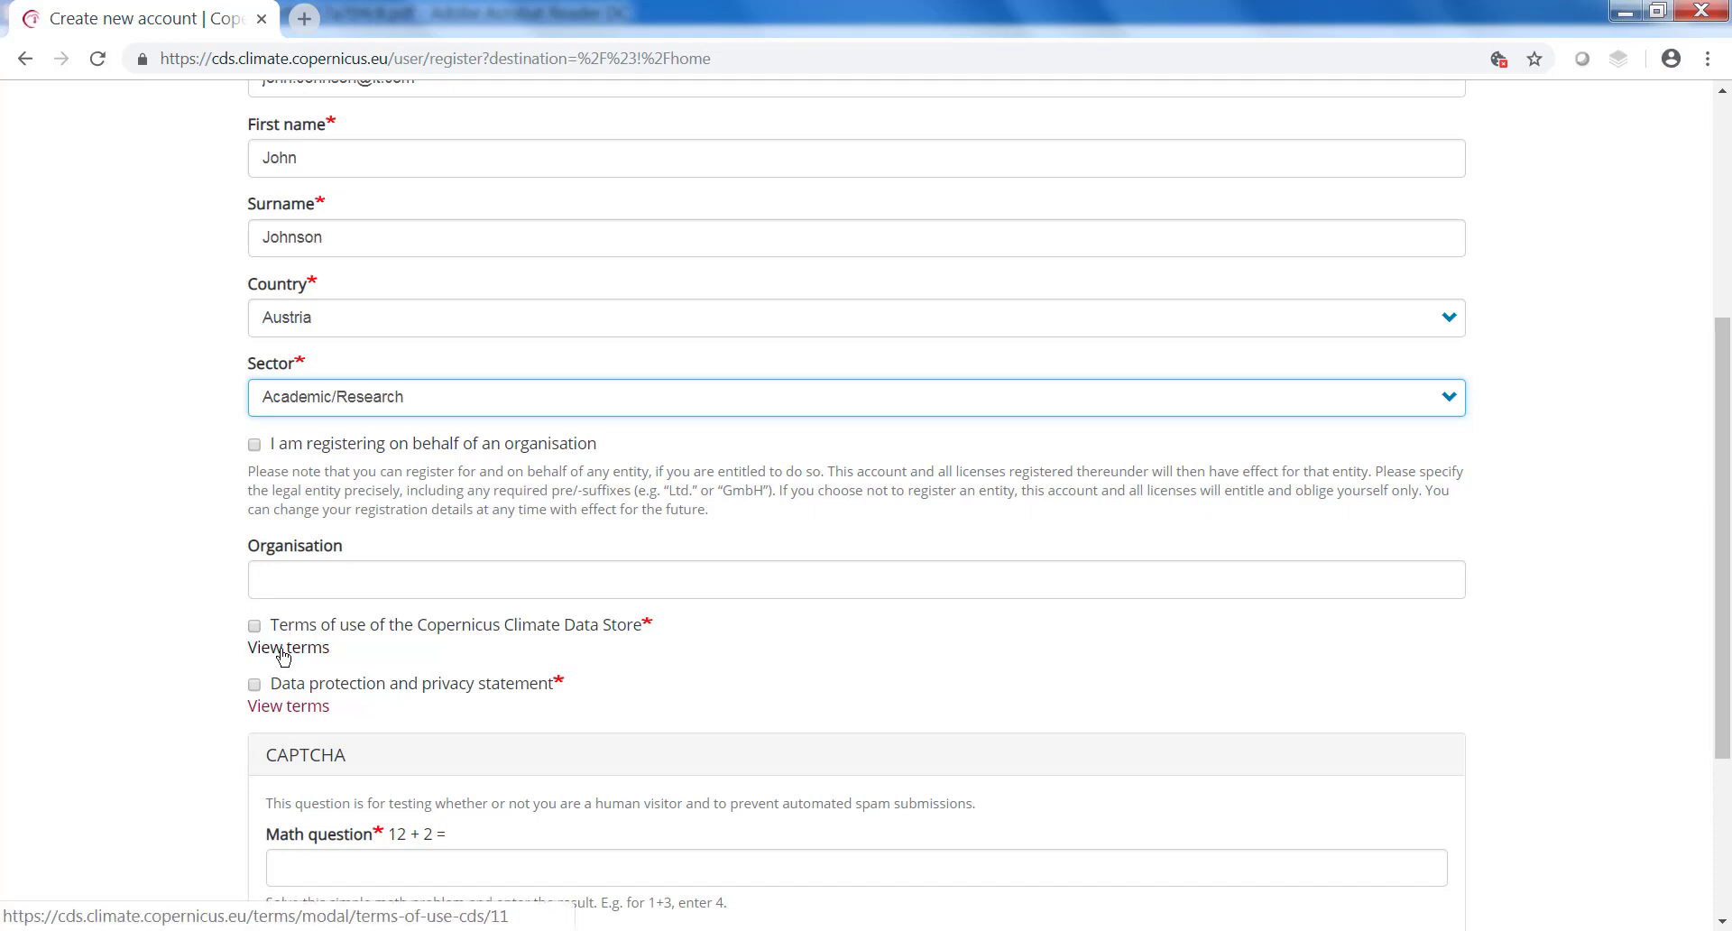
pyautogui.click(287, 647)
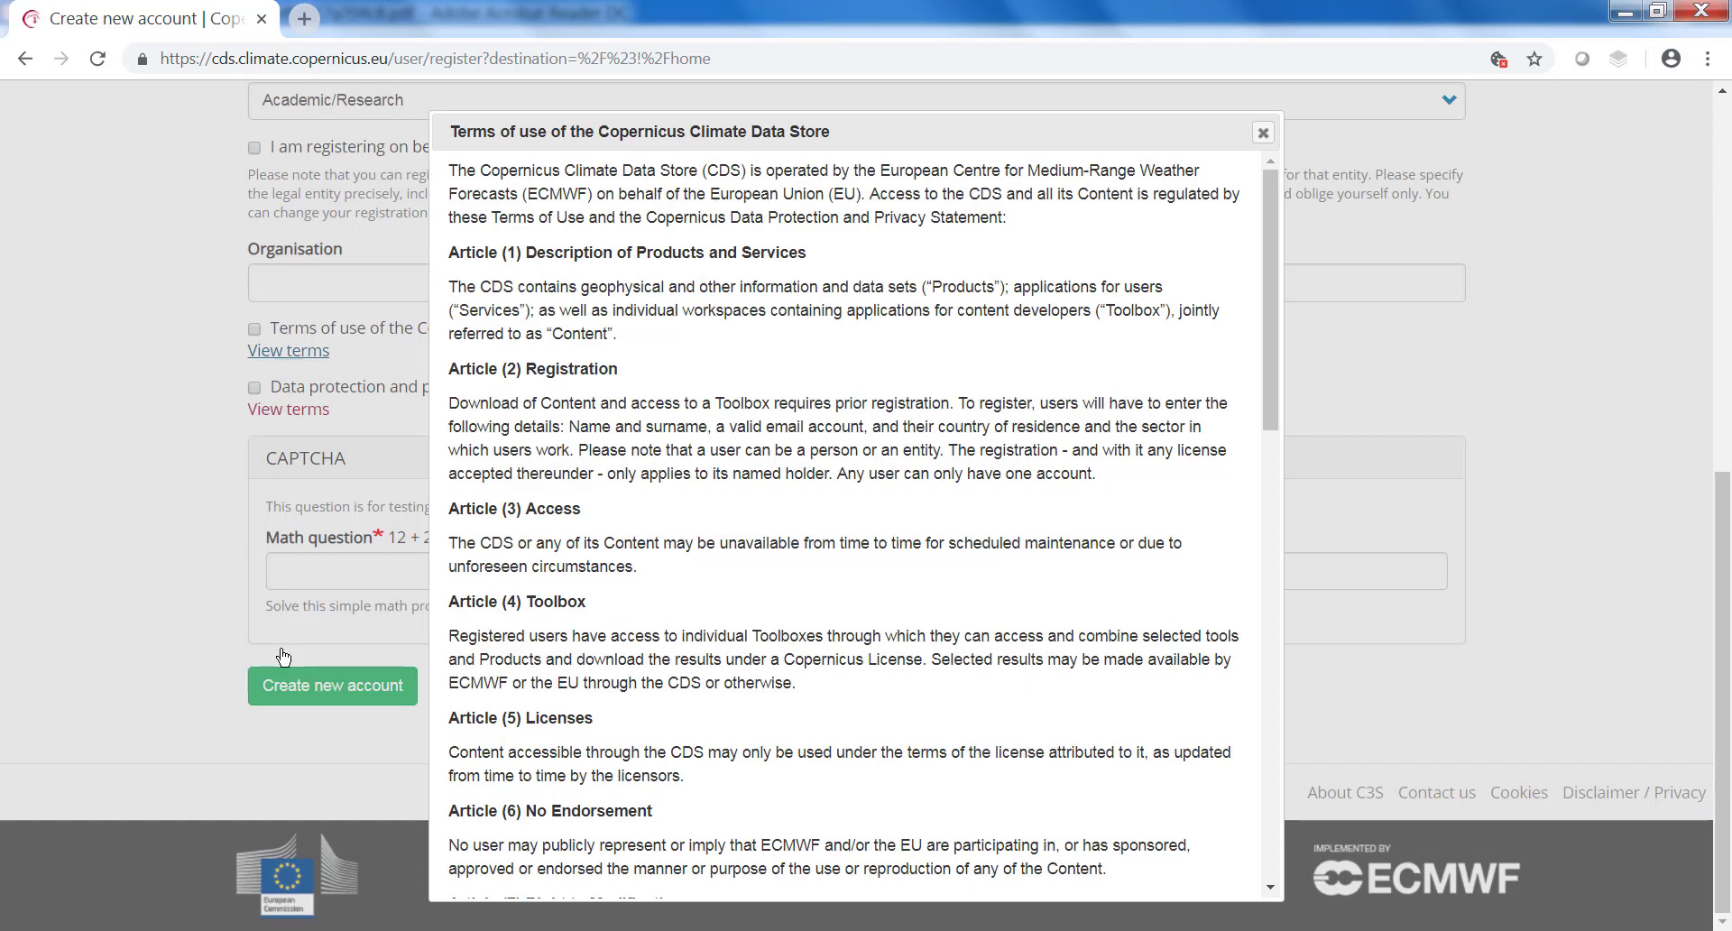
pyautogui.moveTo(1265, 377)
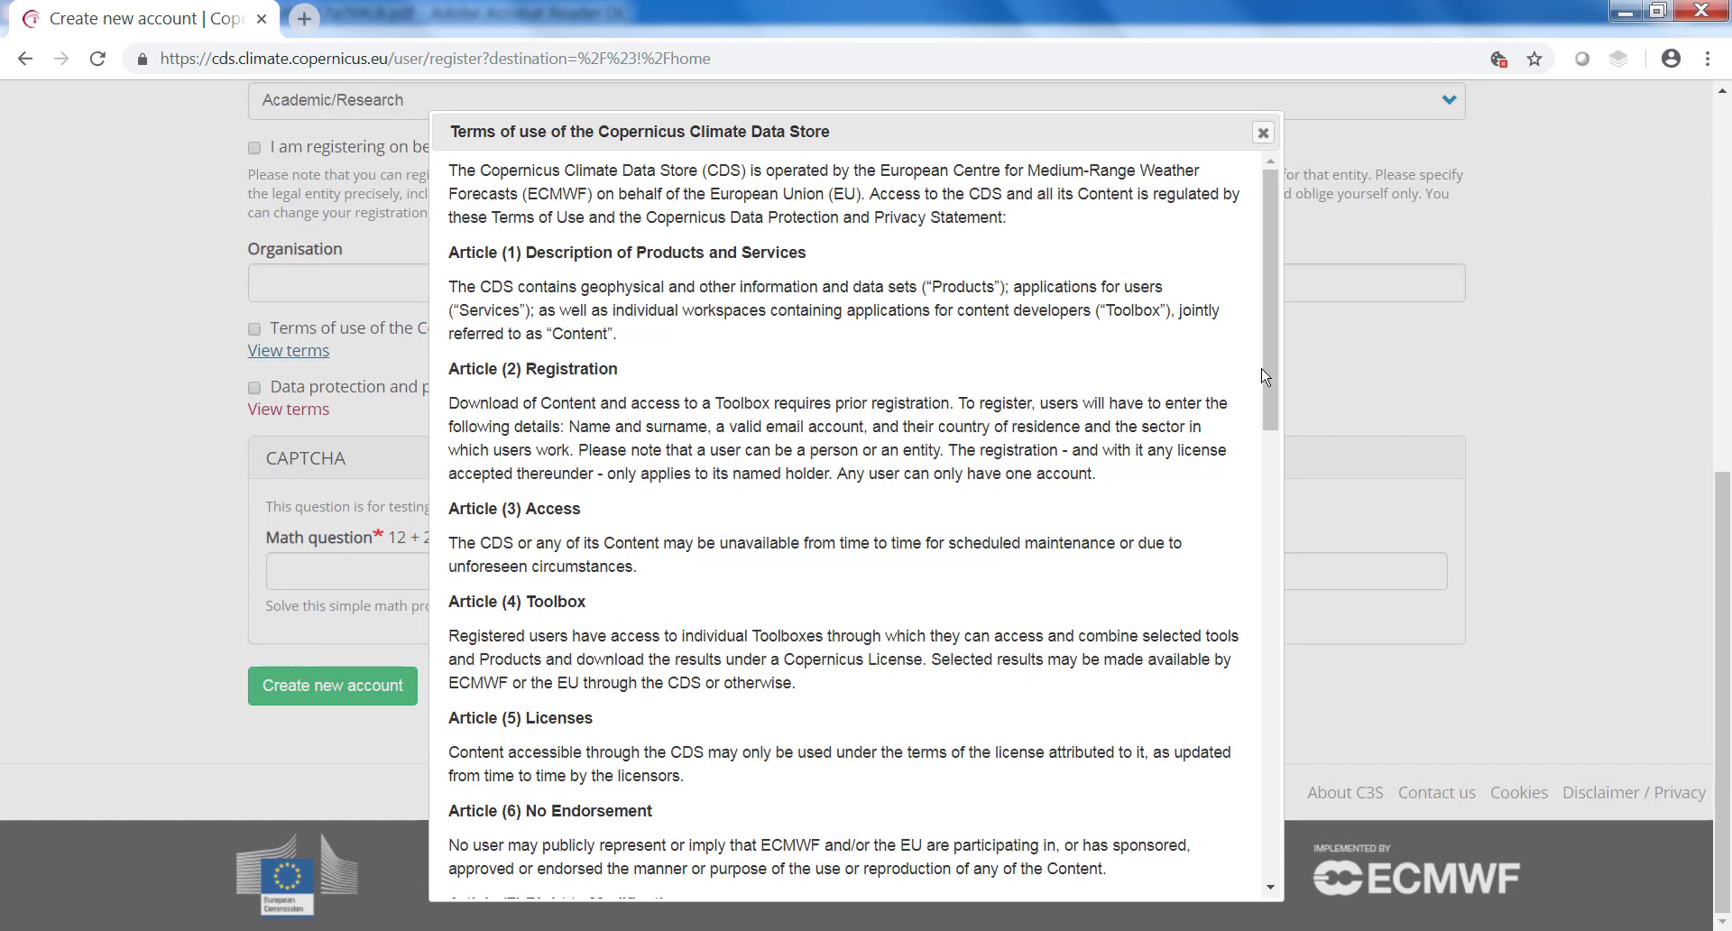
pyautogui.scroll(-3)
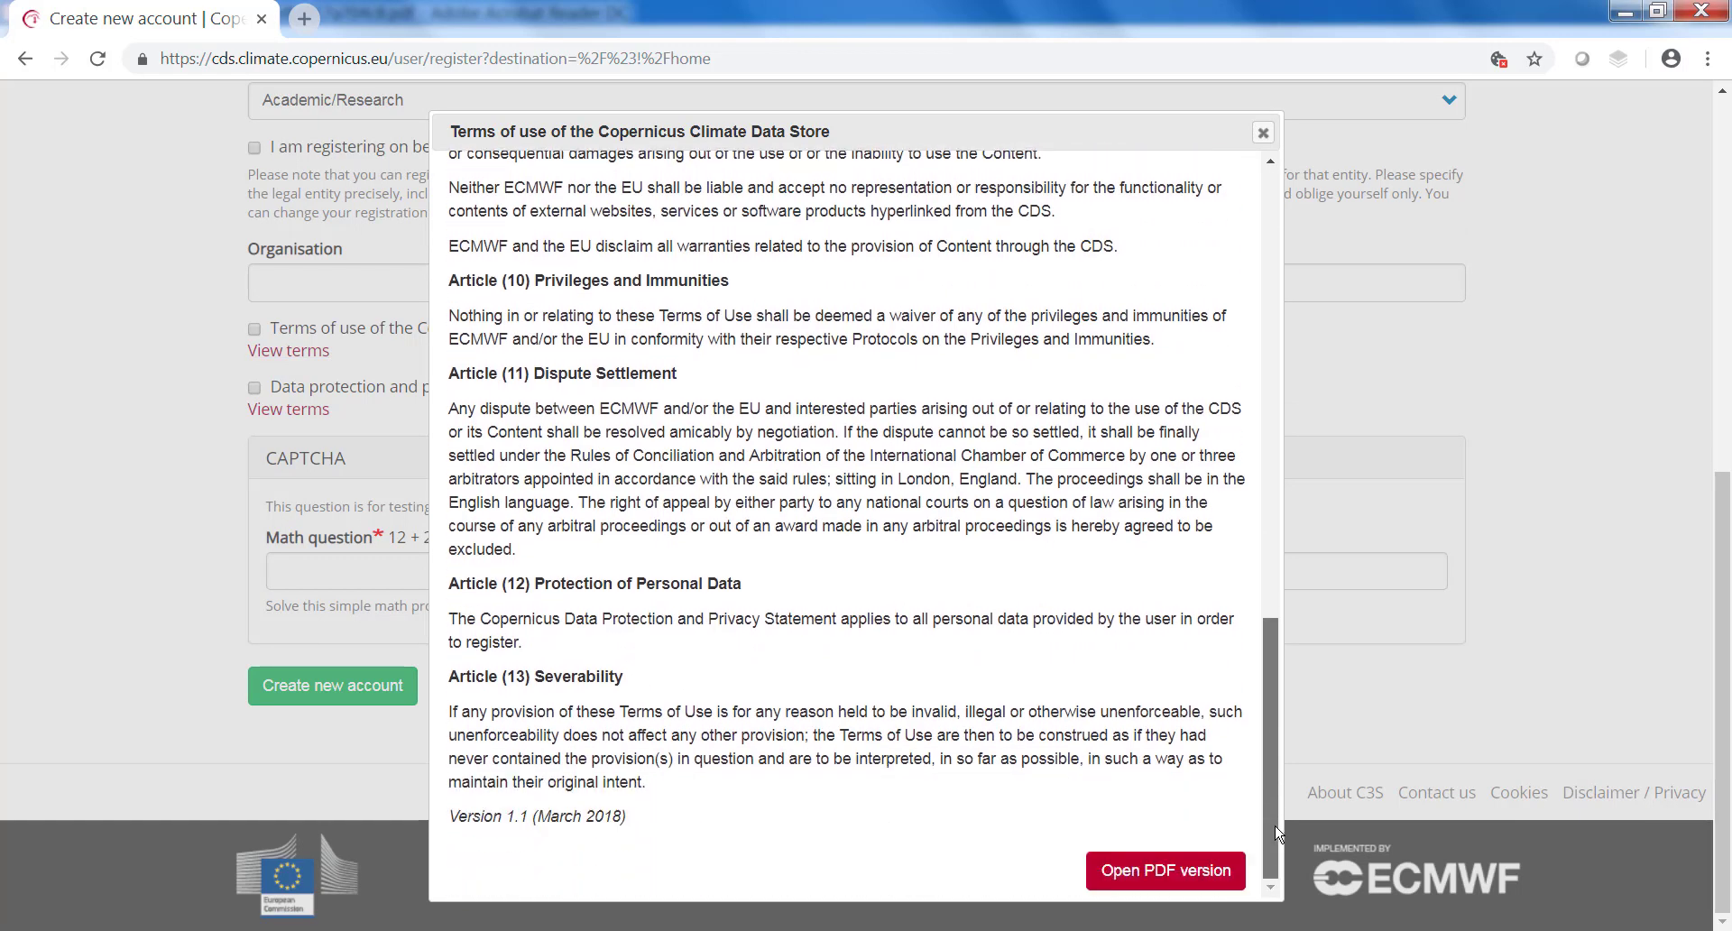
pyautogui.moveTo(1188, 880)
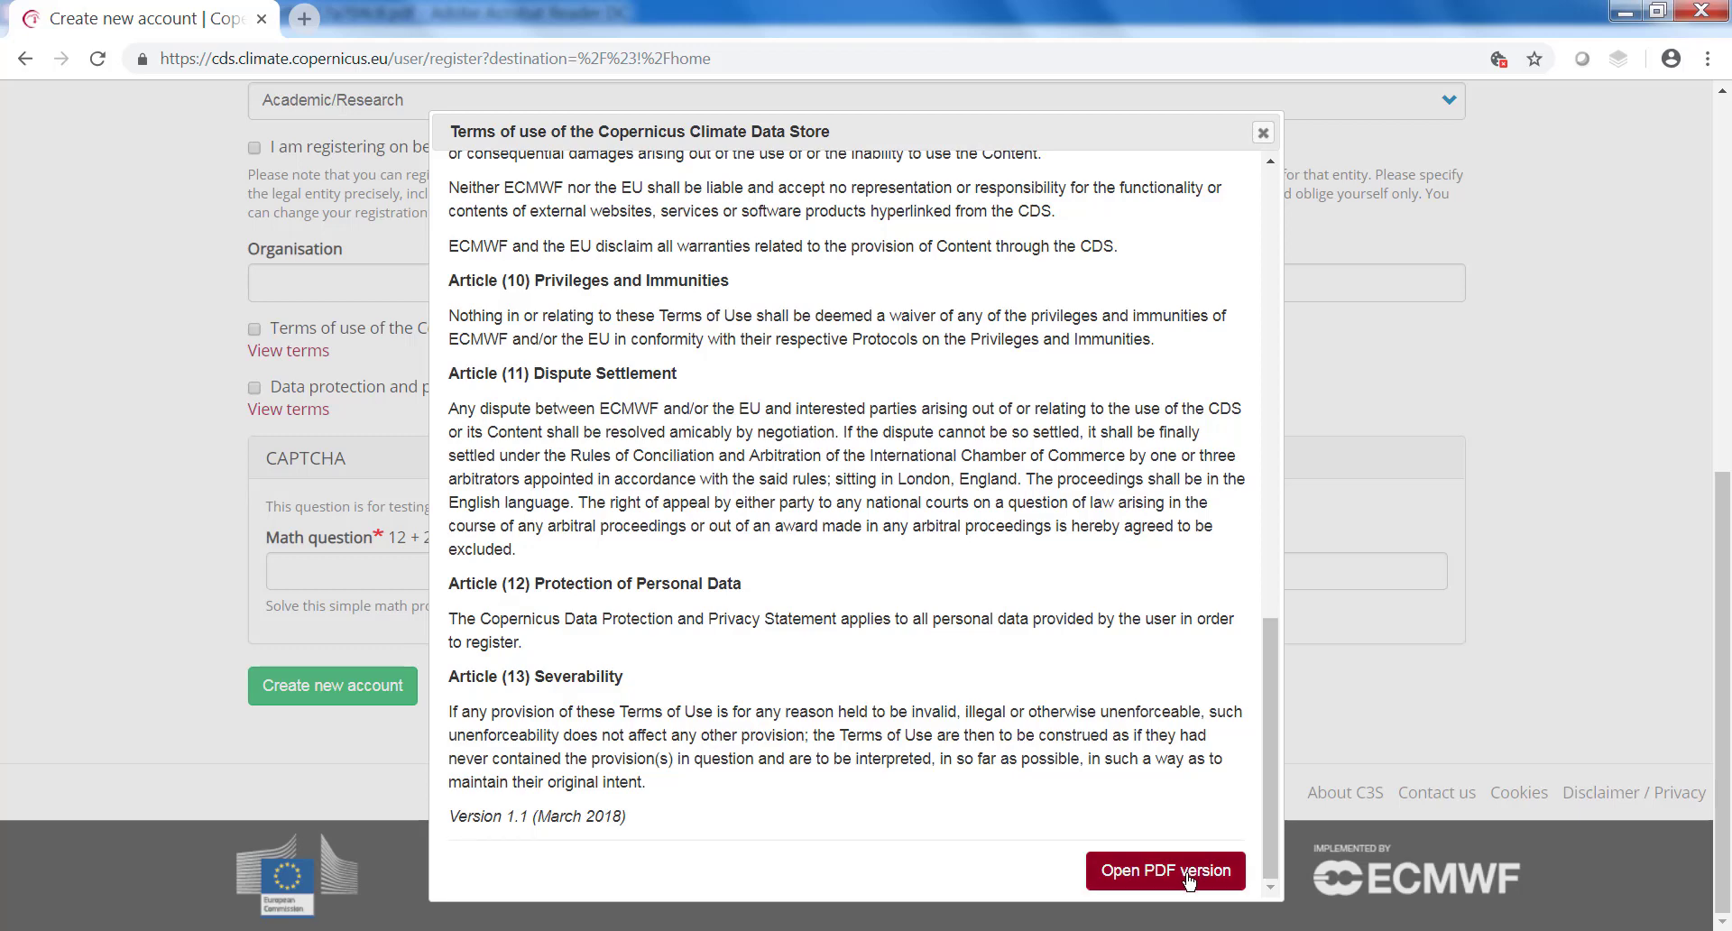
pyautogui.moveTo(1164, 869)
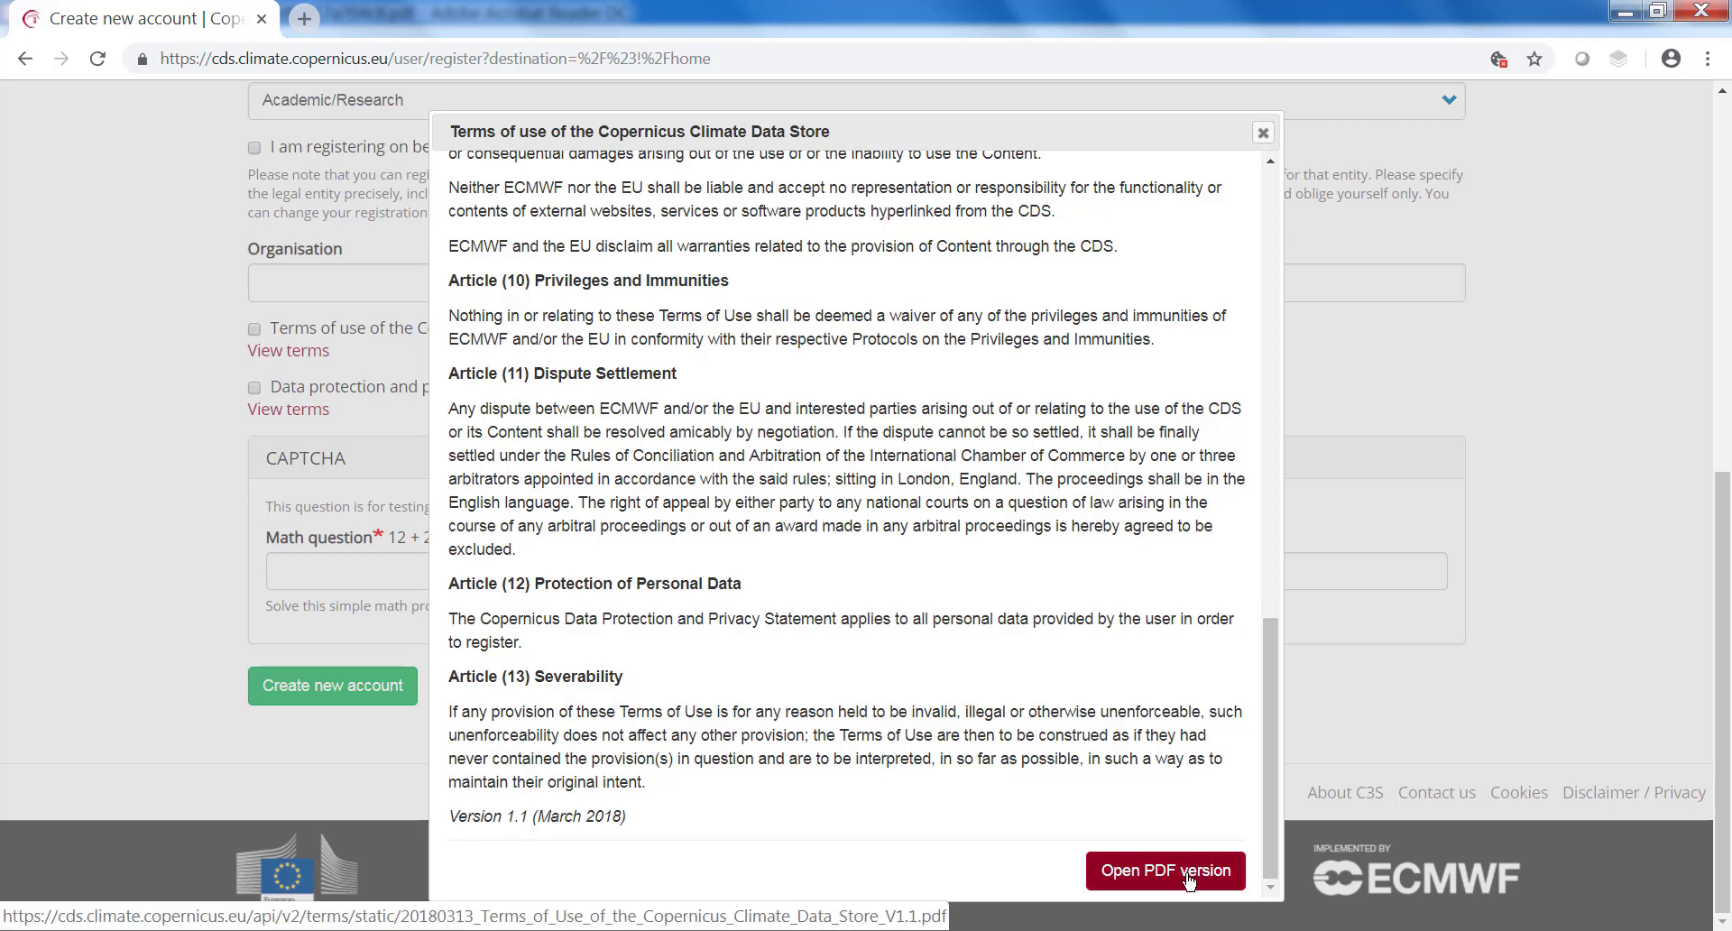
pyautogui.moveTo(1272, 126)
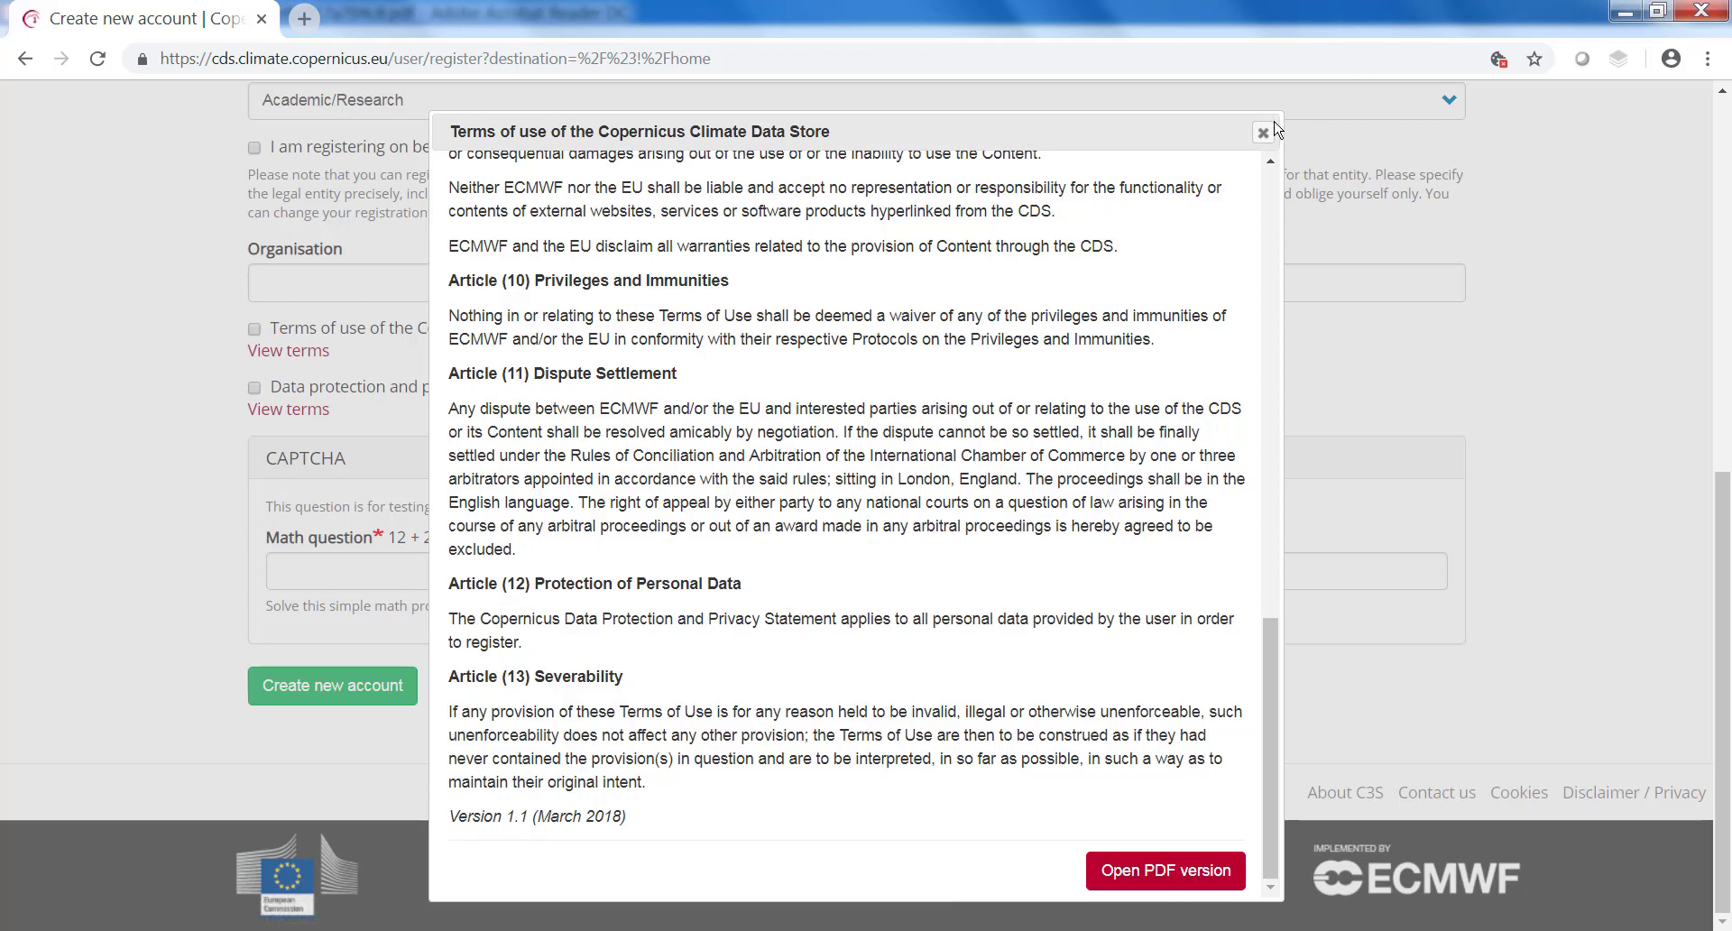
pyautogui.click(1263, 131)
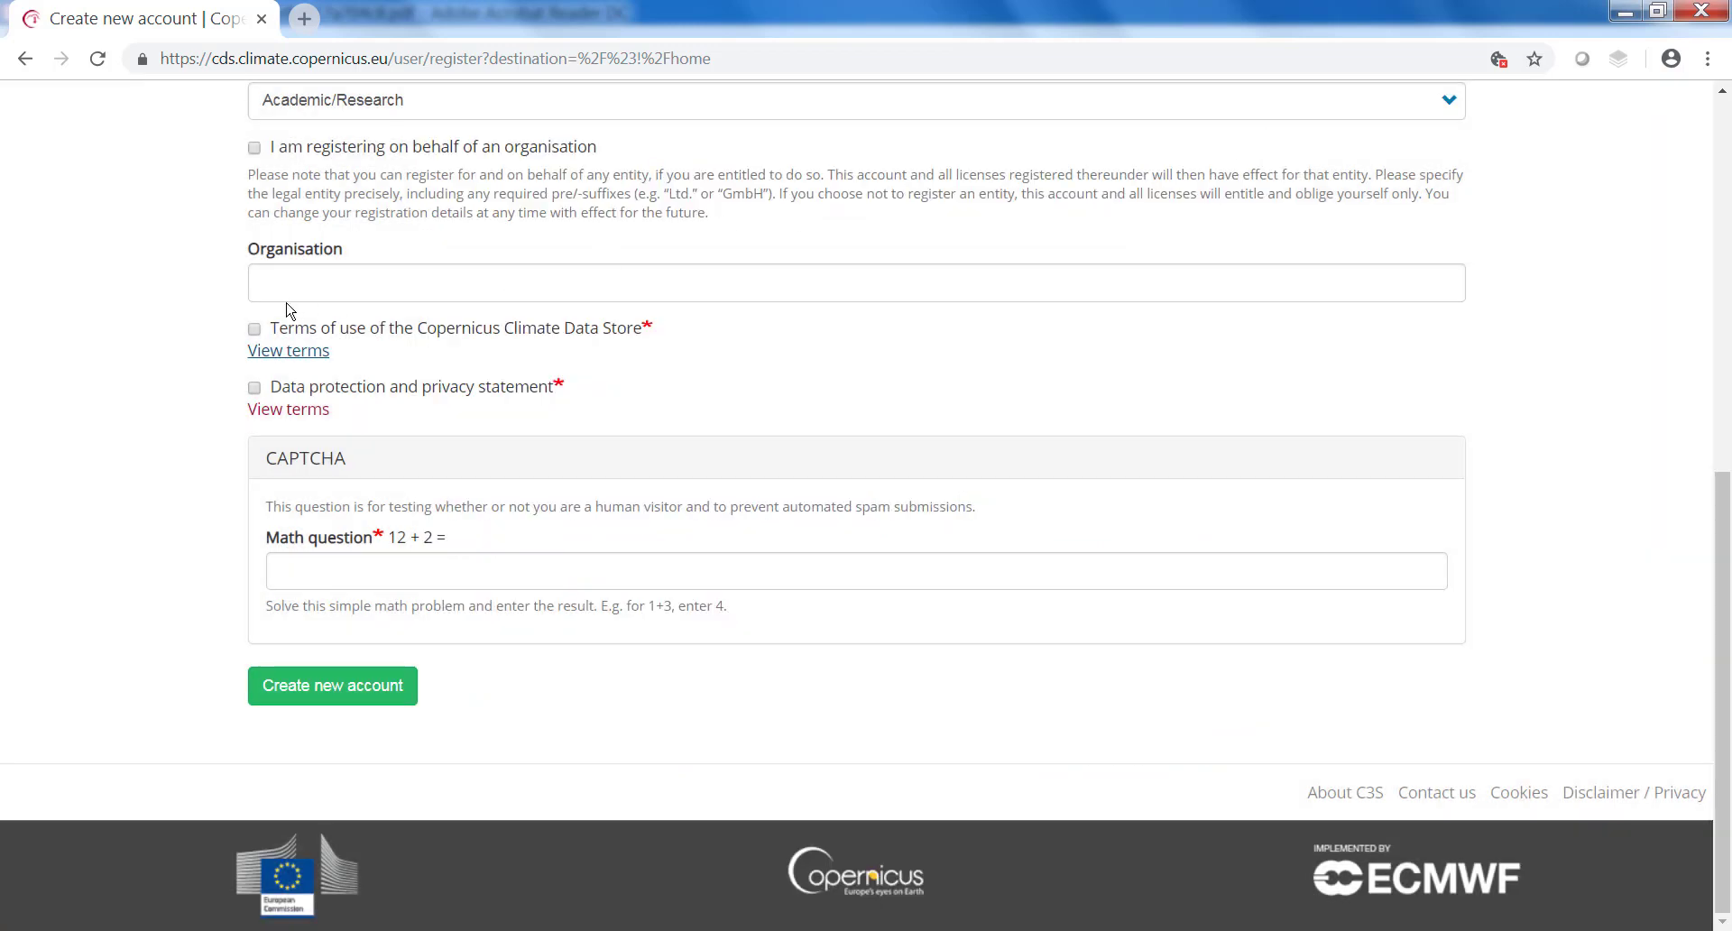
# Step: Accept the terms of use and data protection statement, answer the math question with 14, and submit the registration
pyautogui.click(255, 328)
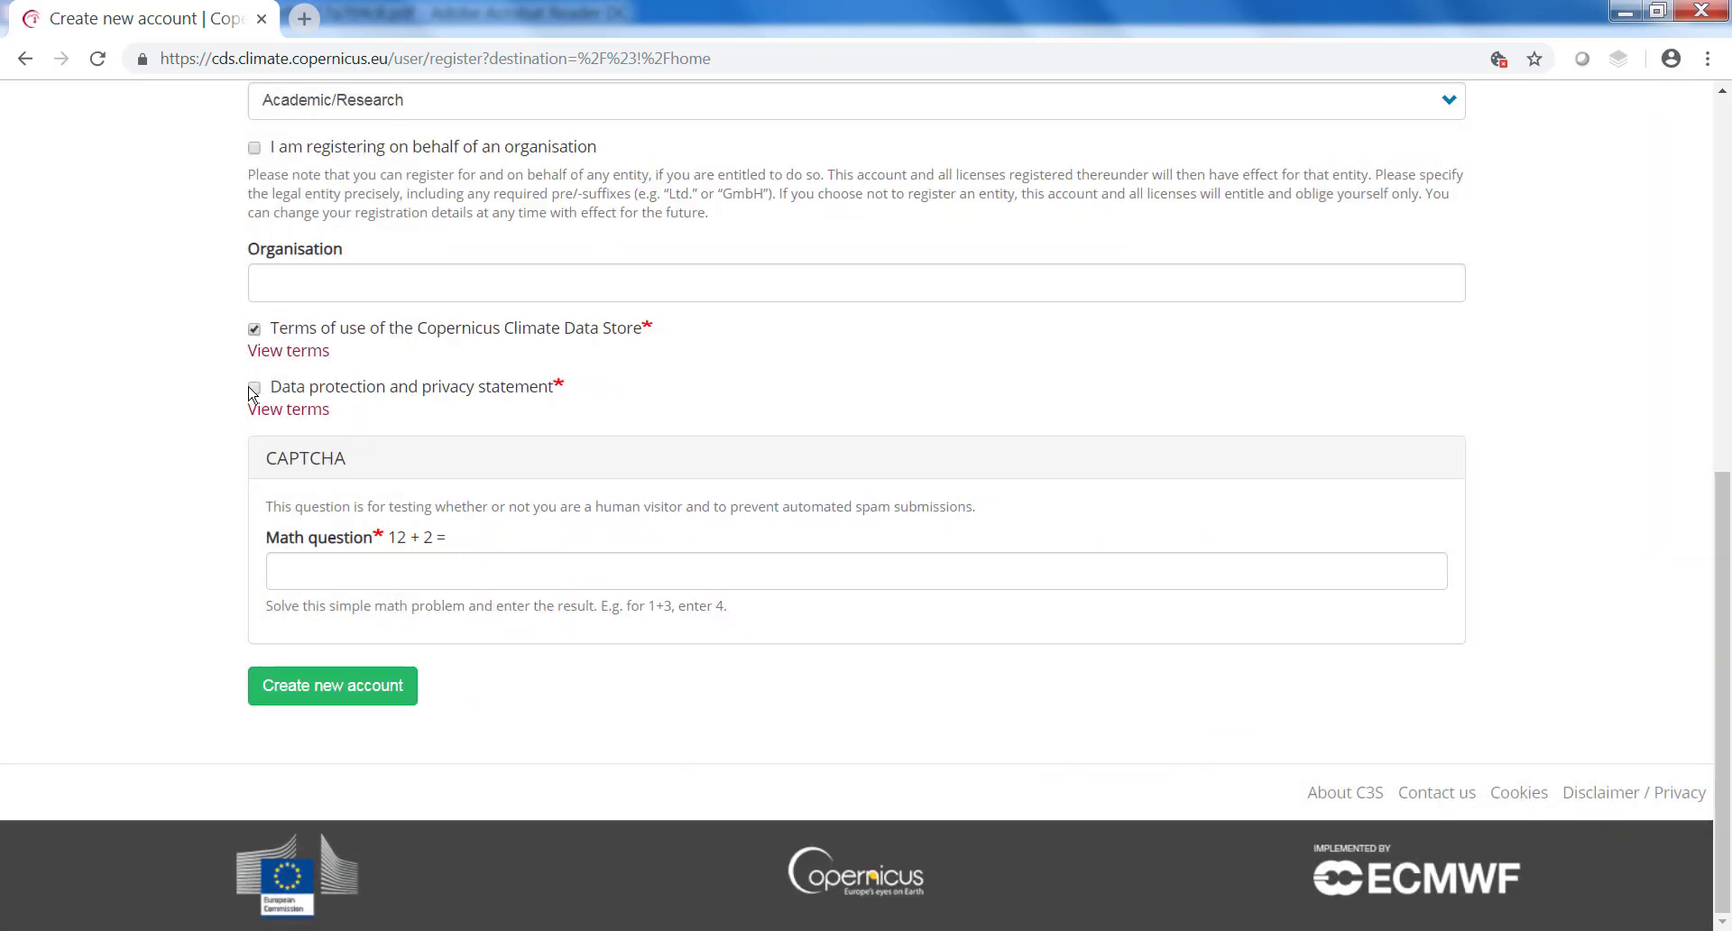
pyautogui.click(254, 386)
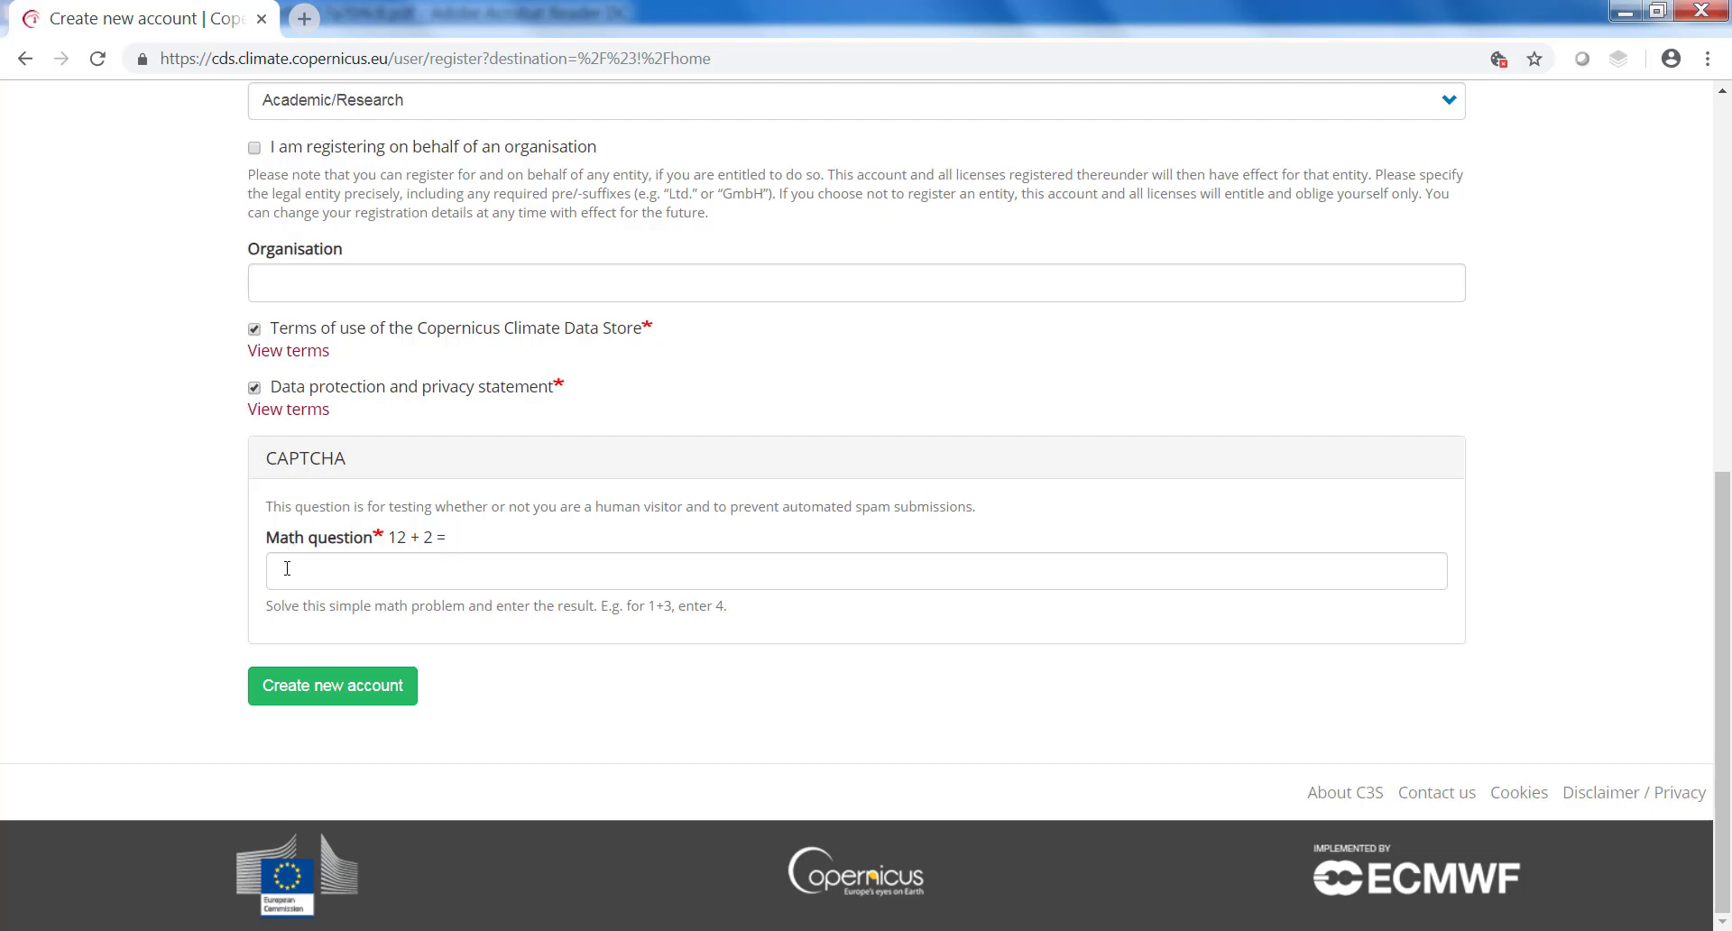
pyautogui.click(855, 570)
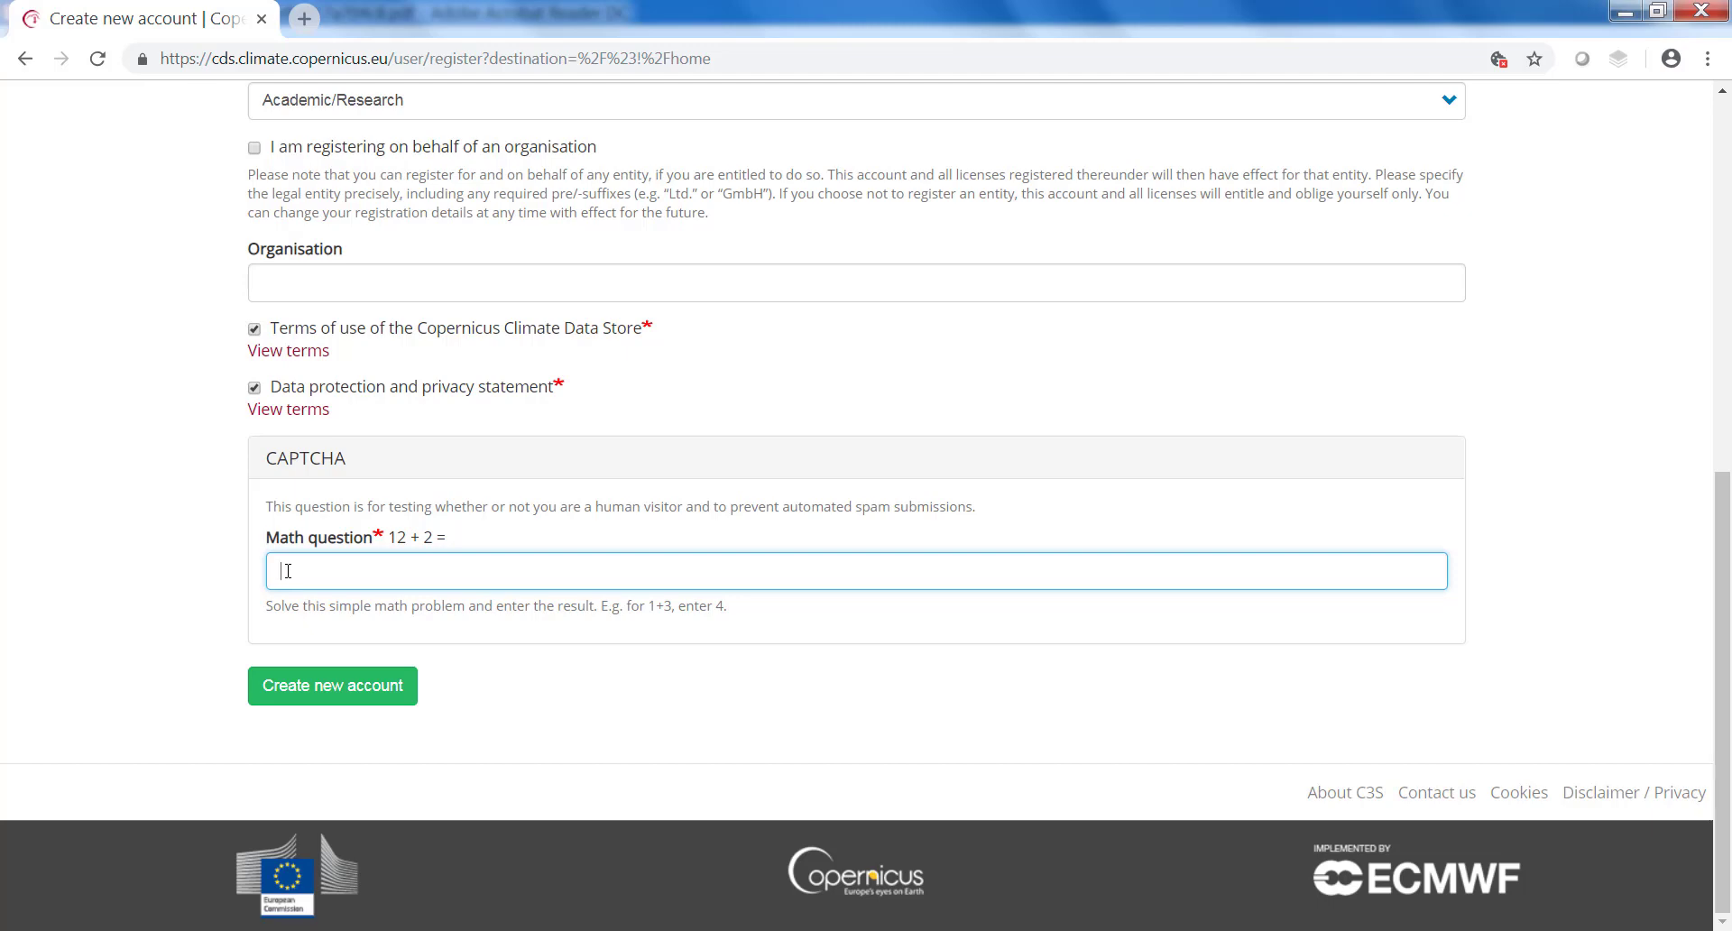
pyautogui.write('14')
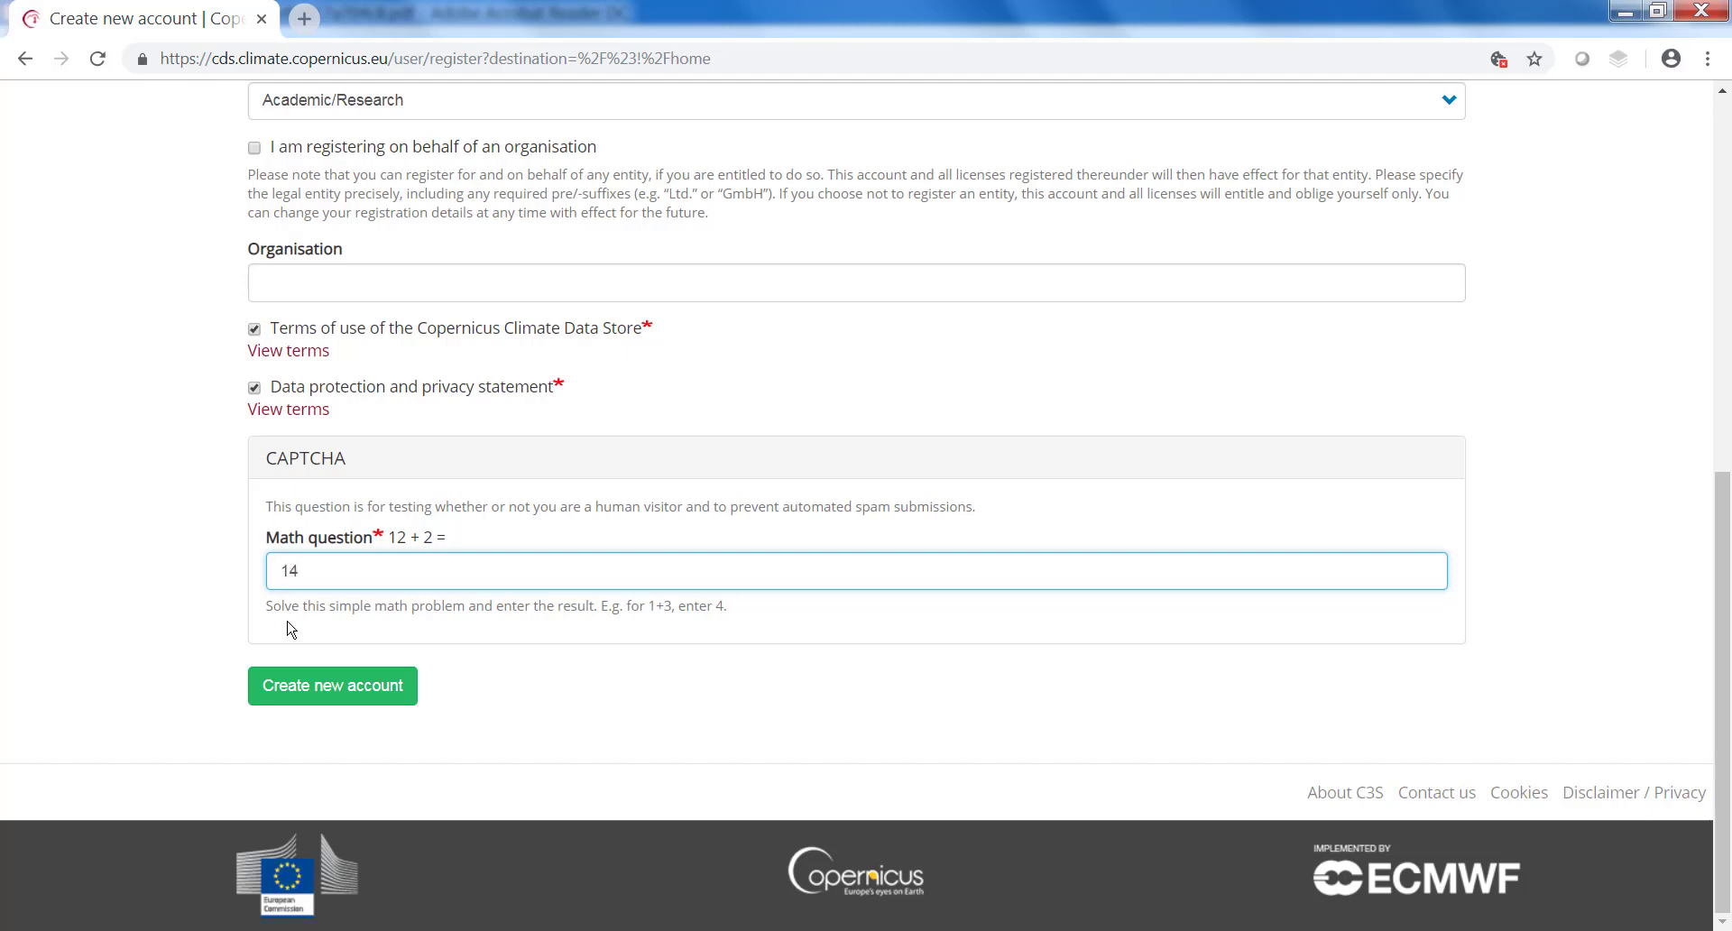
pyautogui.click(332, 686)
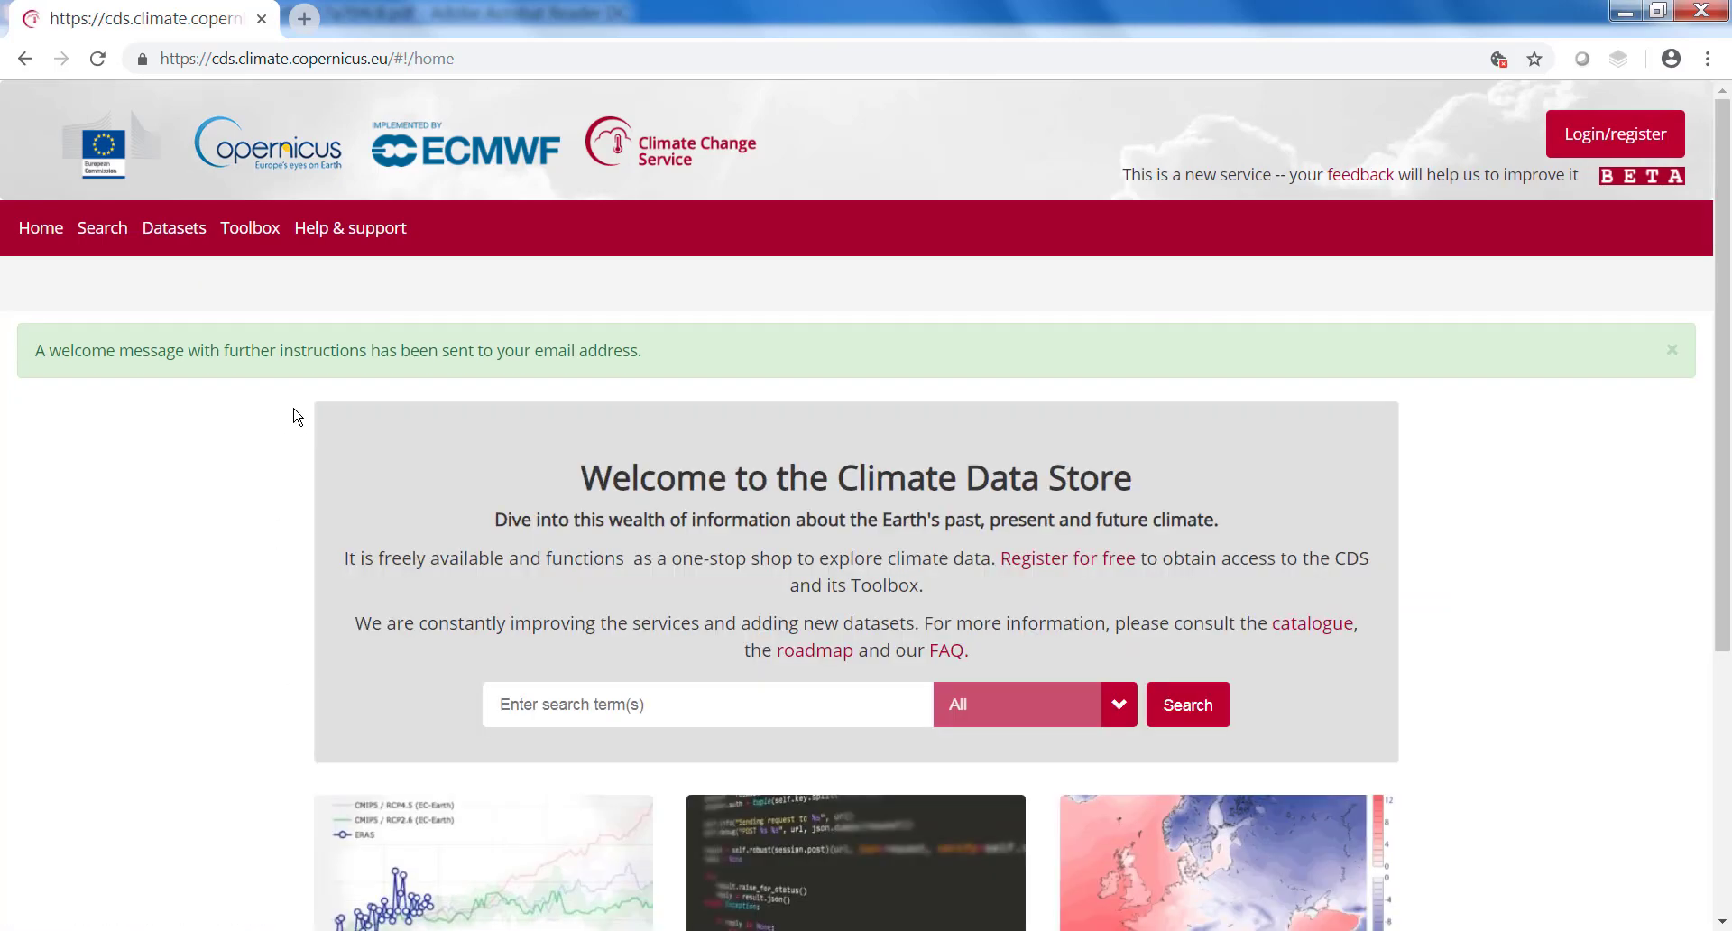
pyautogui.moveTo(301, 352)
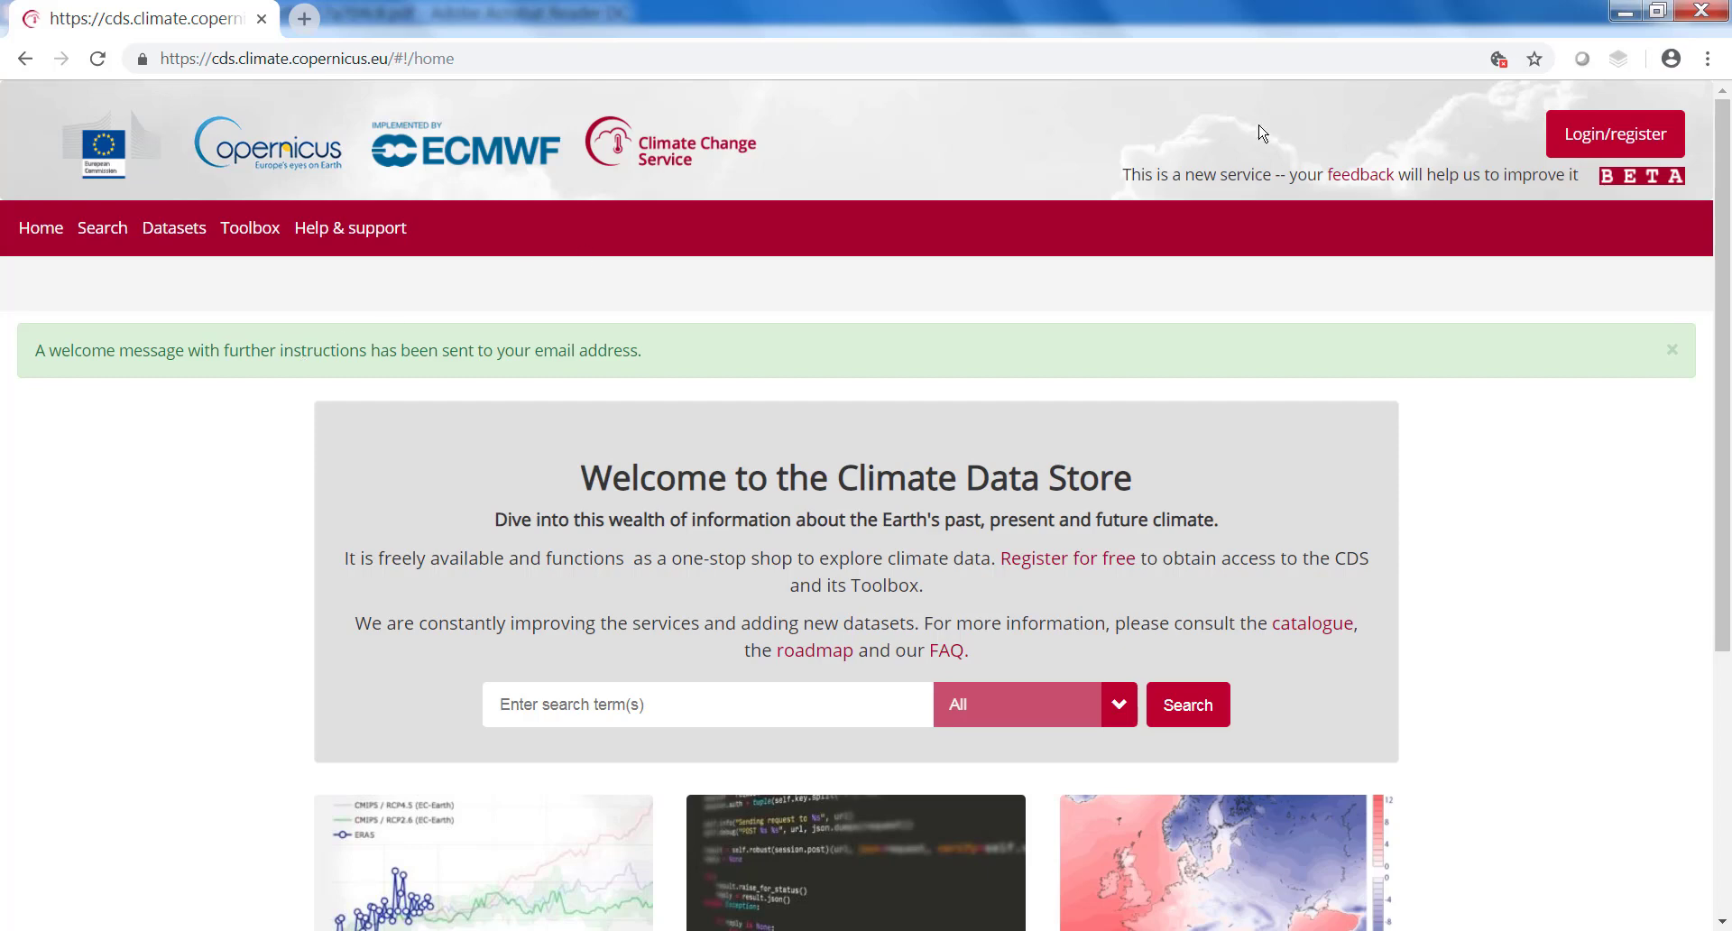
# Step: Return to the login page from the welcome-email confirmation via Login/register
pyautogui.click(1613, 133)
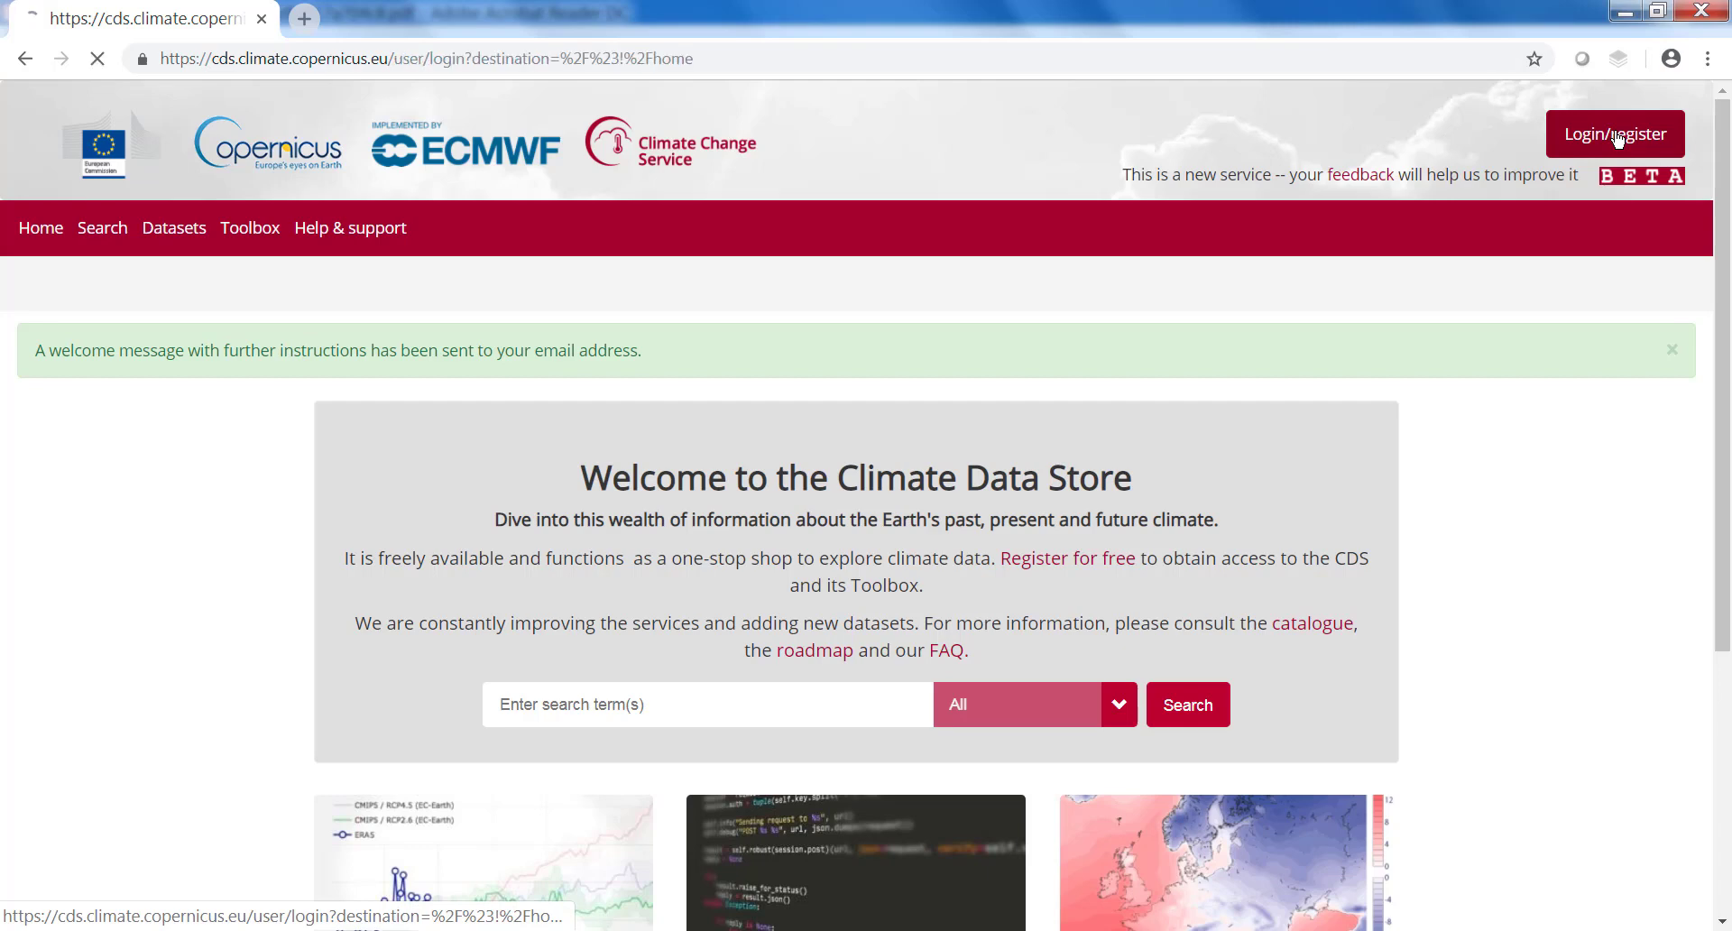
pyautogui.click(1615, 133)
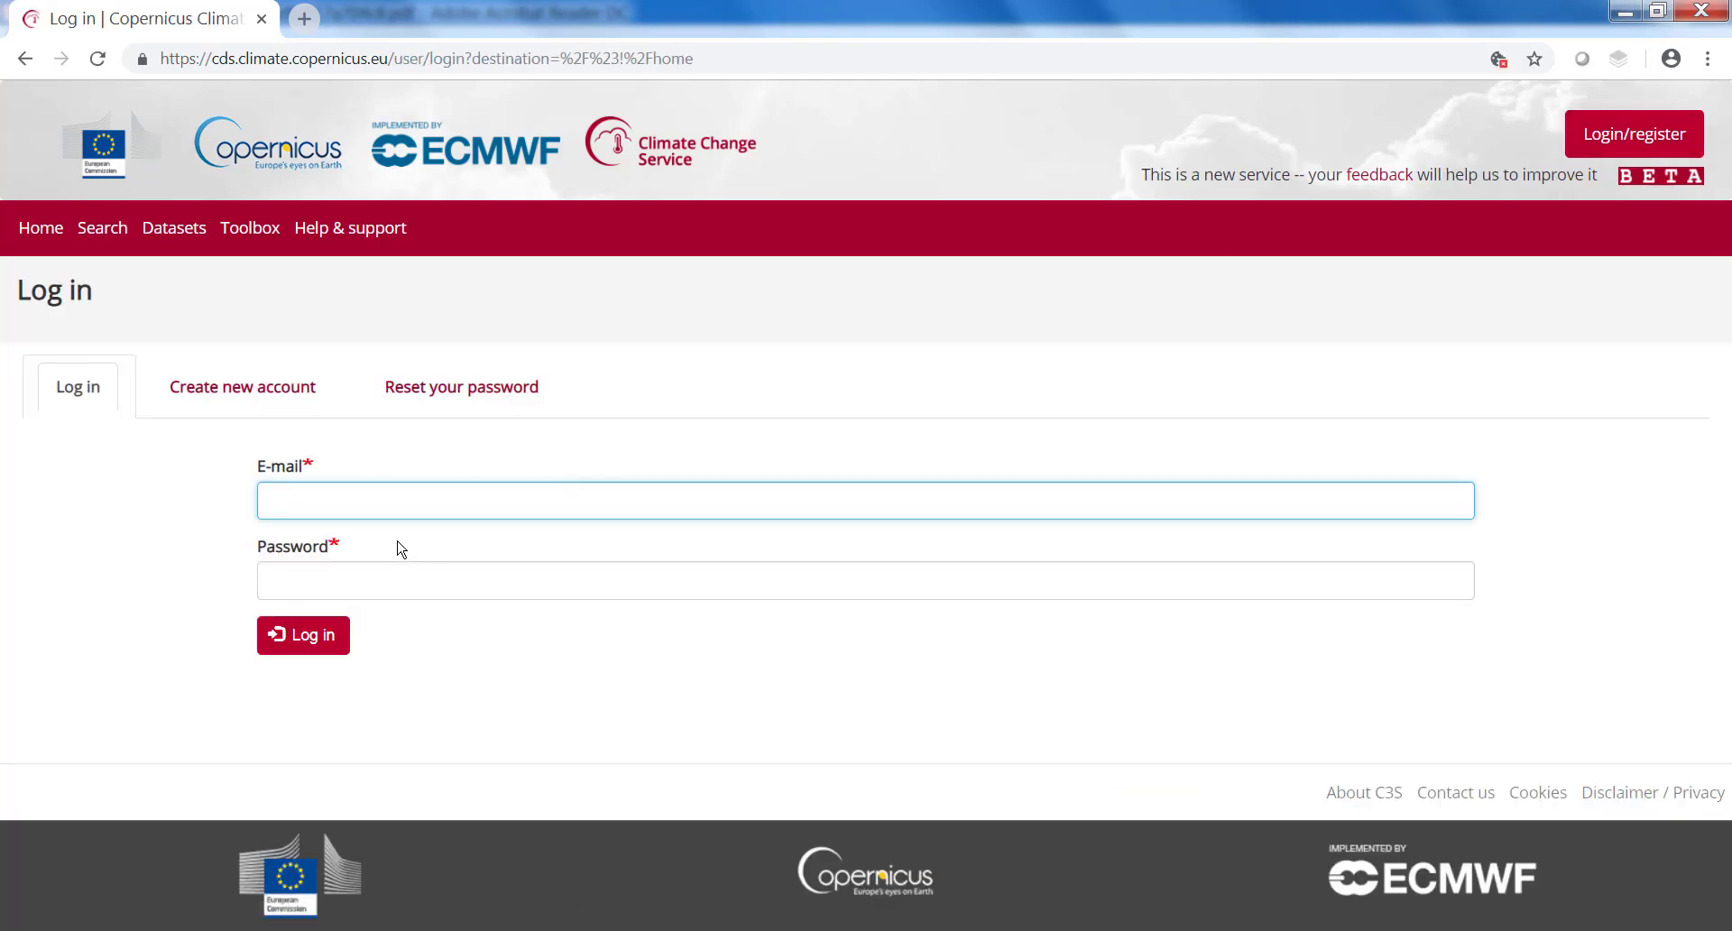